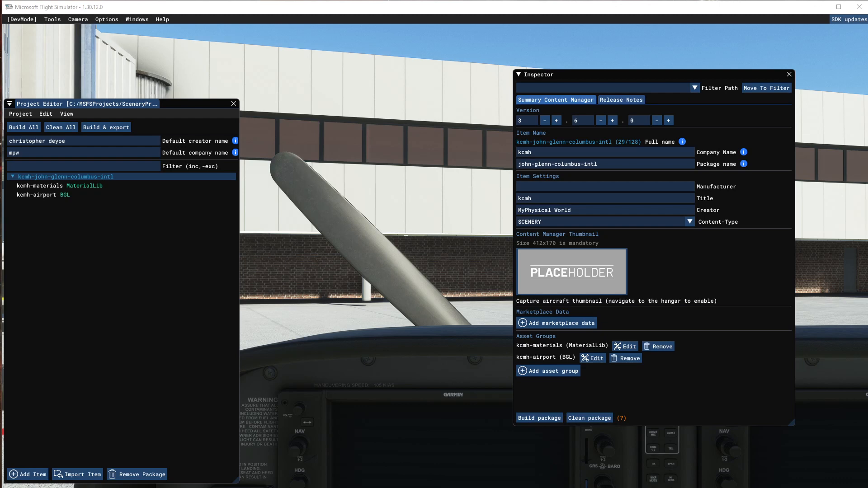
mouse_move(274, 218)
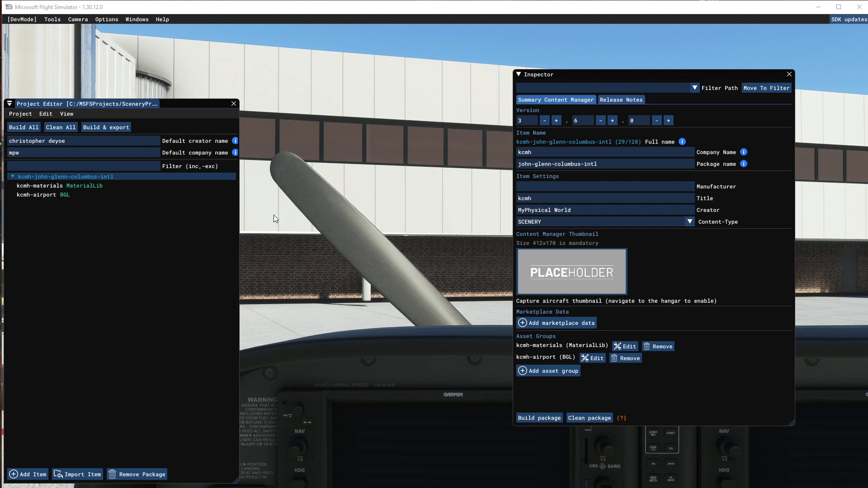
mouse_move(278, 247)
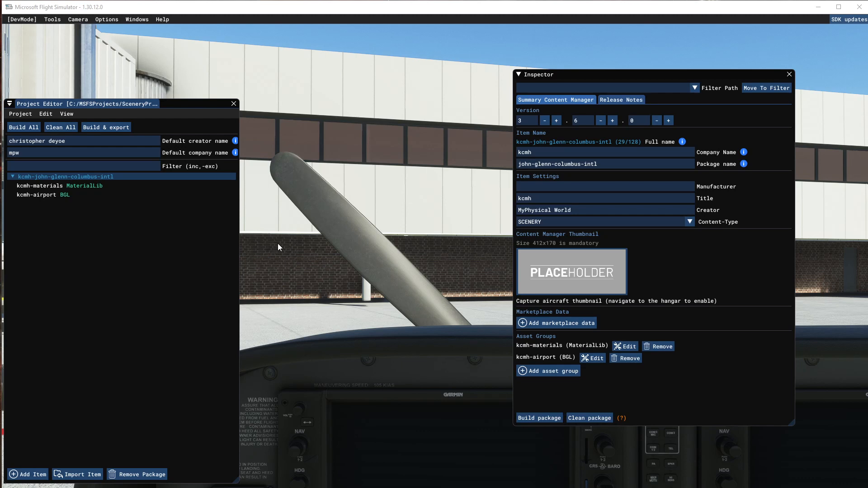
Browse to KCMH\PackageSources to view its BGLs, data, materials and modelLib folders
click(54, 185)
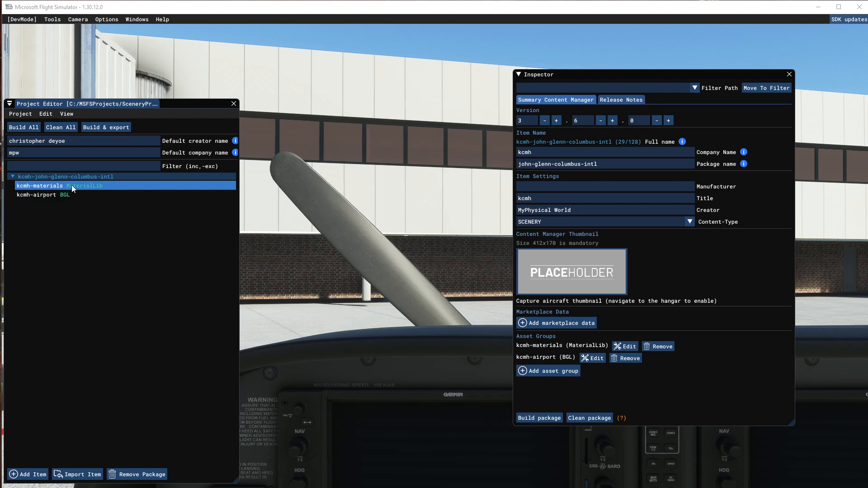
click(39, 194)
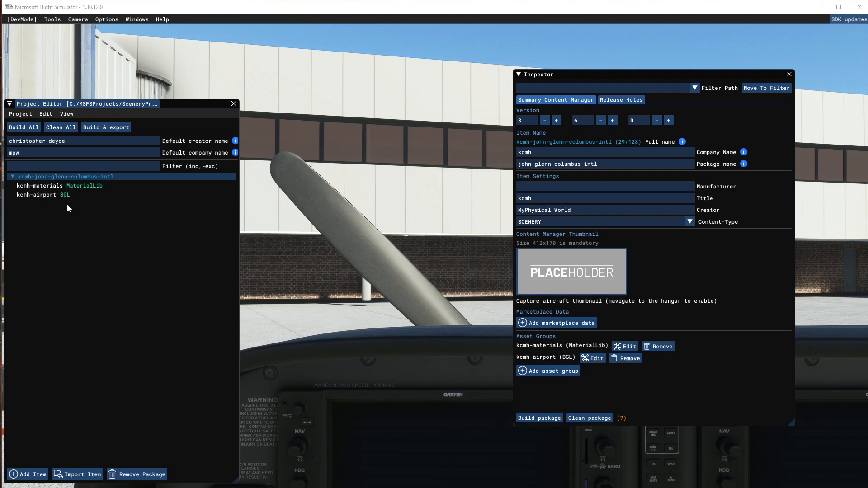
mouse_move(73, 208)
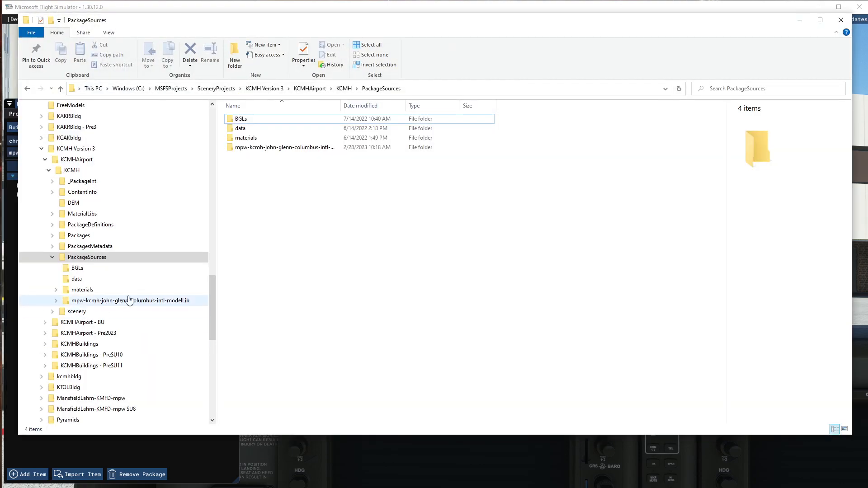
click(86, 256)
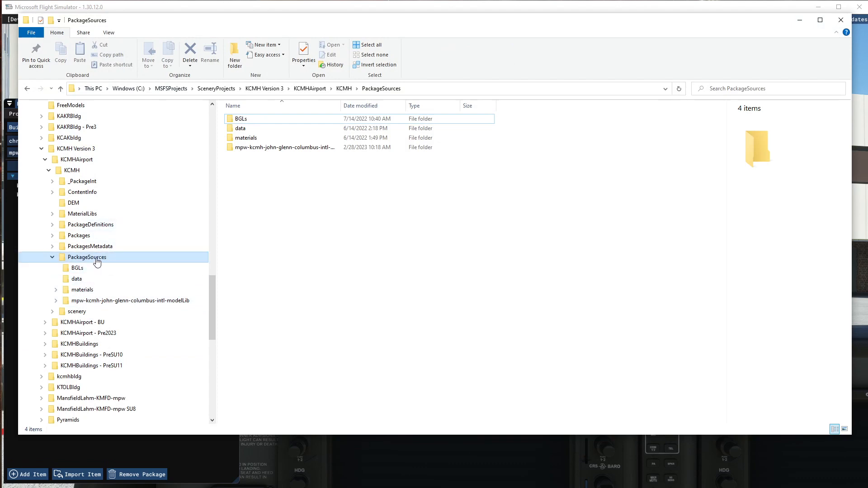
click(284, 147)
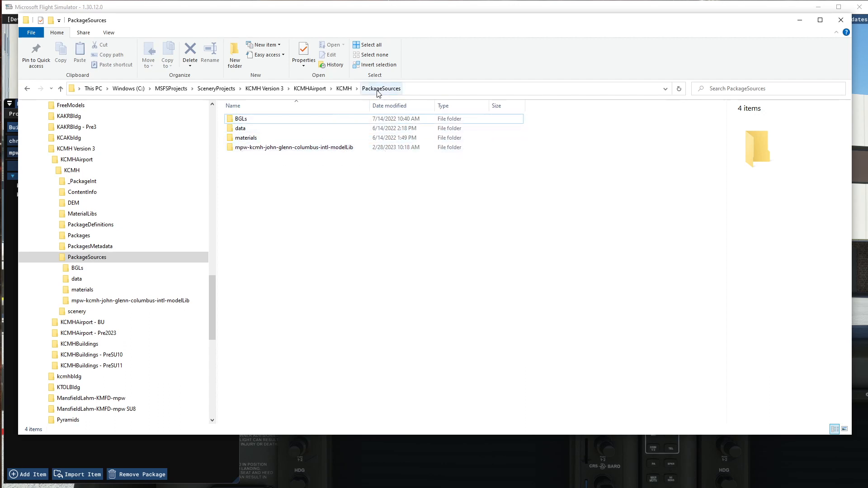
mouse_move(294, 147)
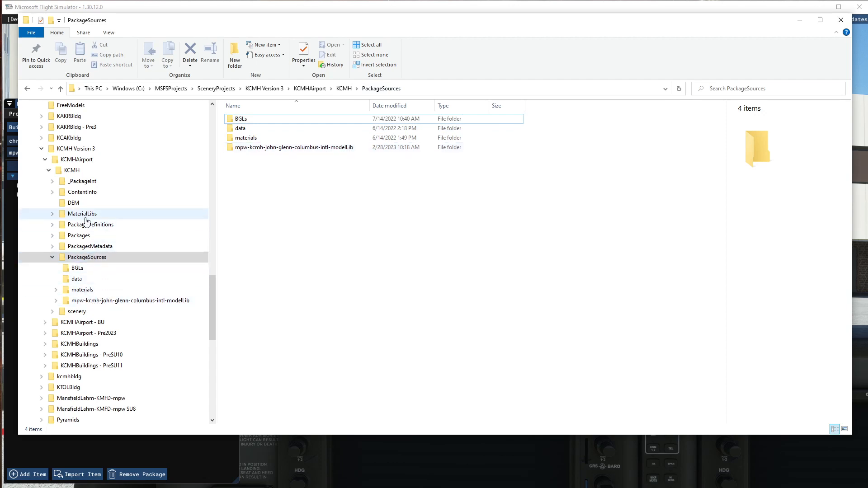
Open kcmh-john-glenn-columbus-intl.xml from PackageDefinitions in Notepad++
click(89, 224)
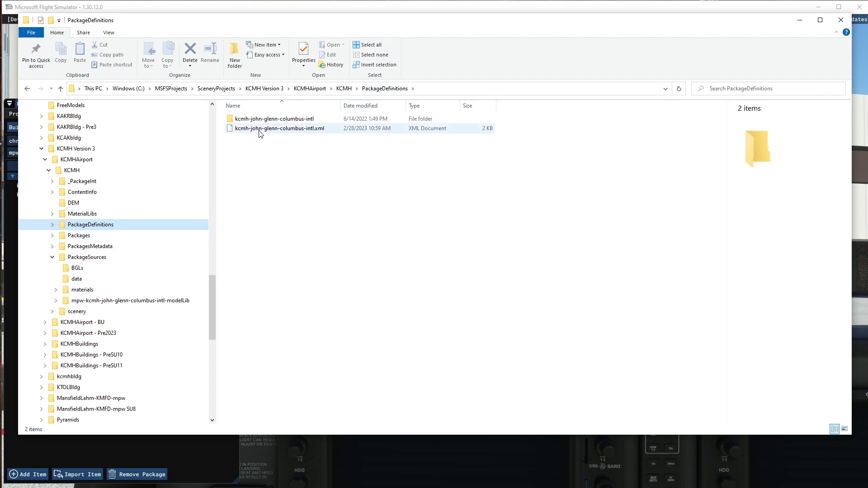
right_click(279, 128)
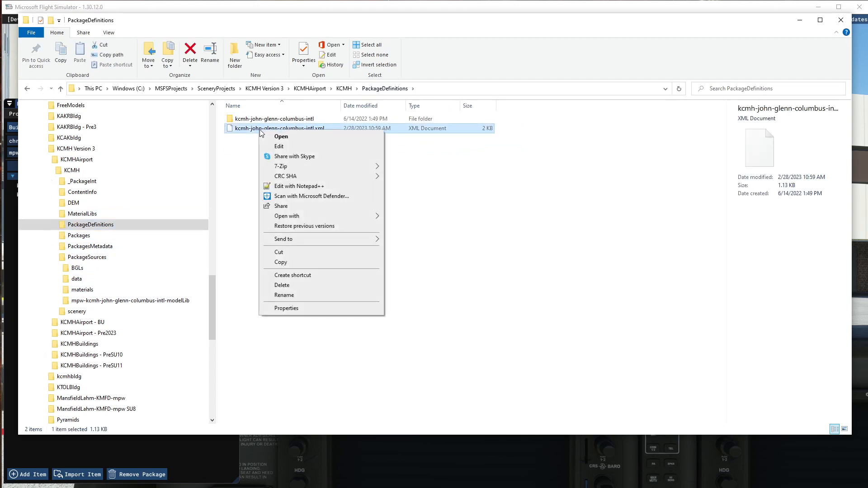
mouse_move(300, 150)
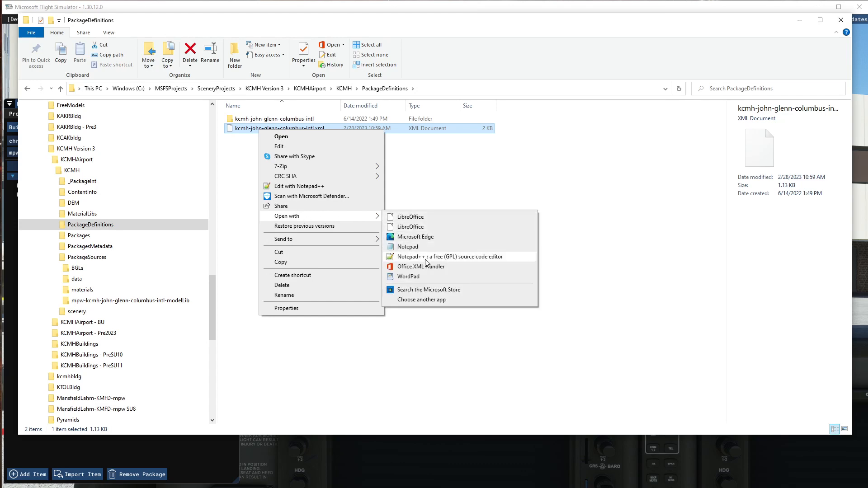
click(424, 256)
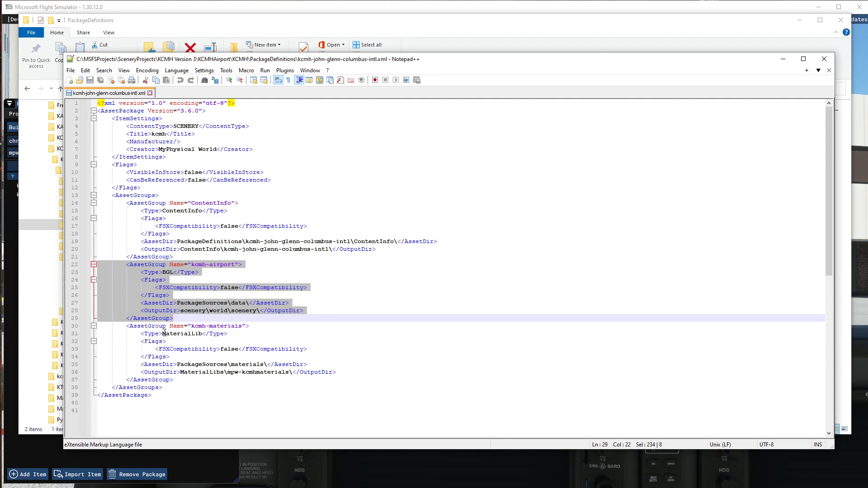
double_click(181, 333)
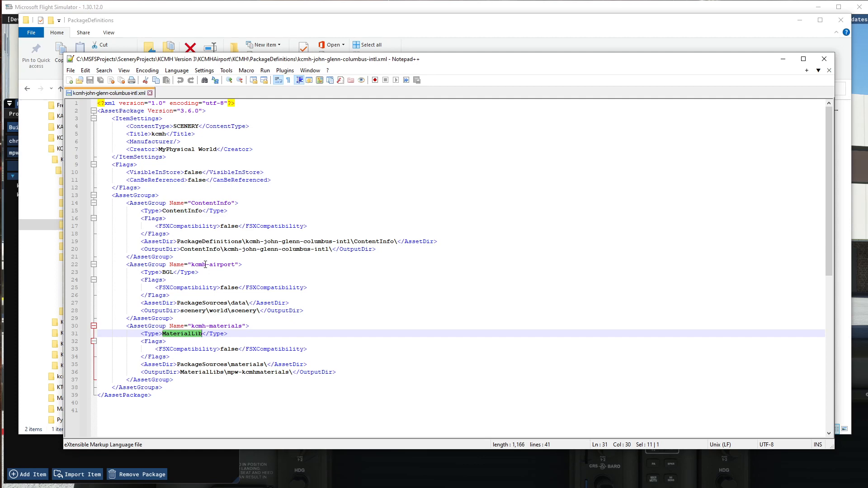
mouse_move(206, 349)
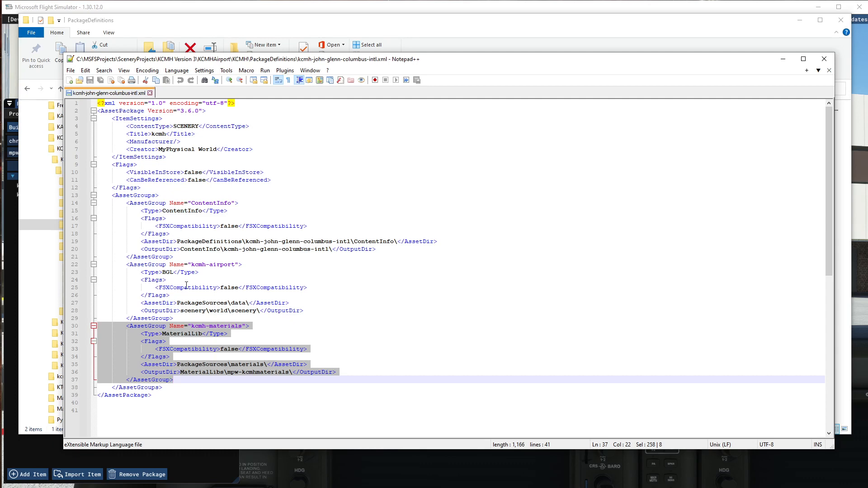
mouse_move(172, 360)
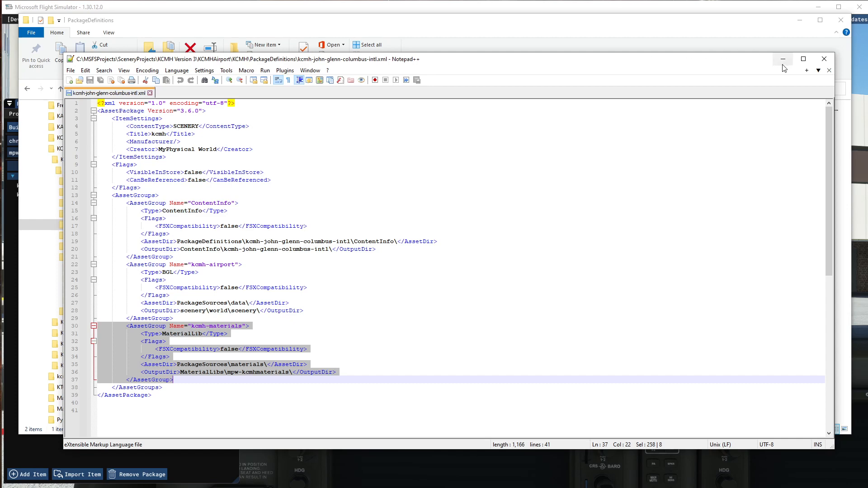
mouse_move(782, 59)
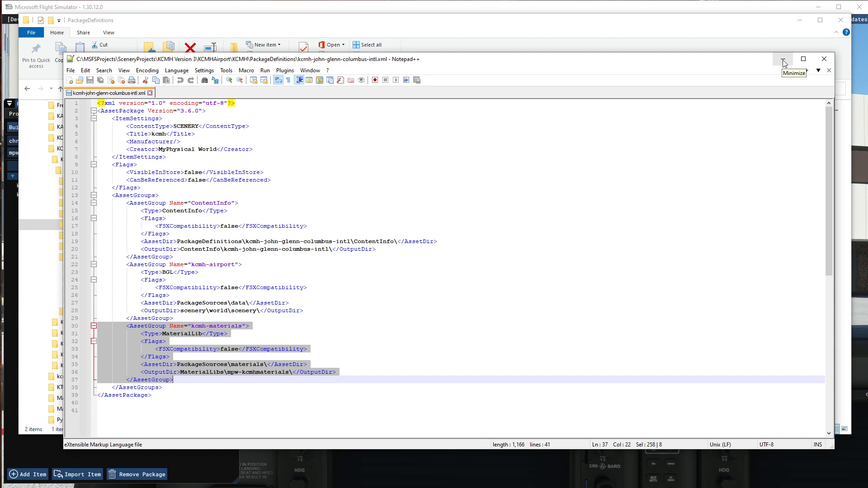
Minimize Notepad++ to bring the Project Editor back in front
click(783, 59)
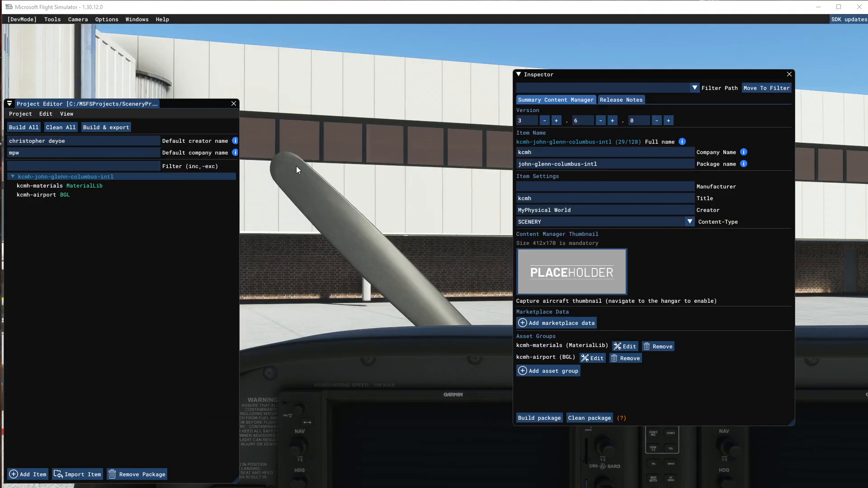
mouse_move(155, 232)
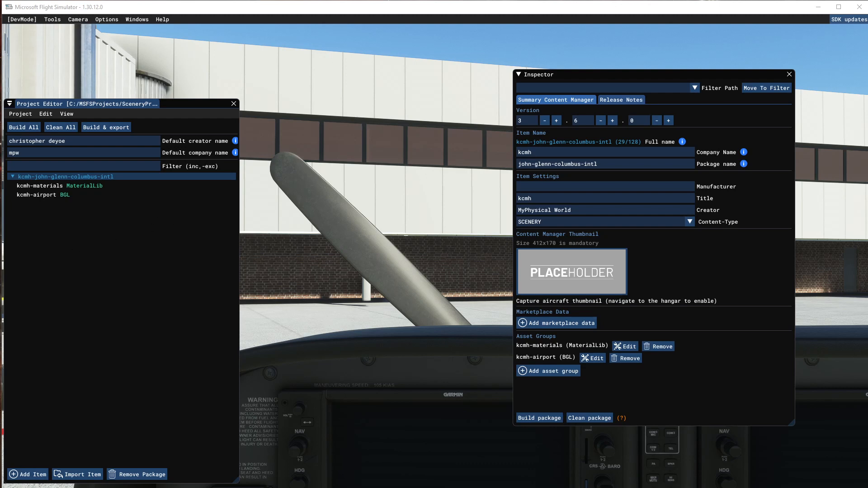
mouse_move(122, 203)
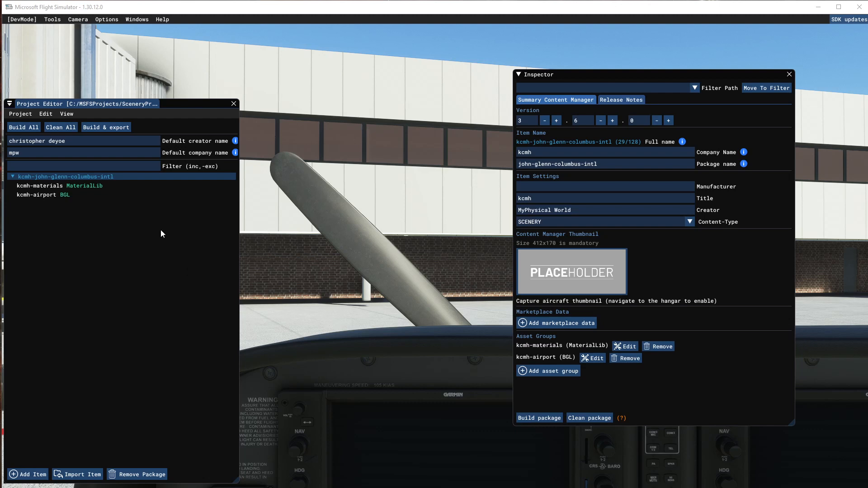
mouse_move(637, 271)
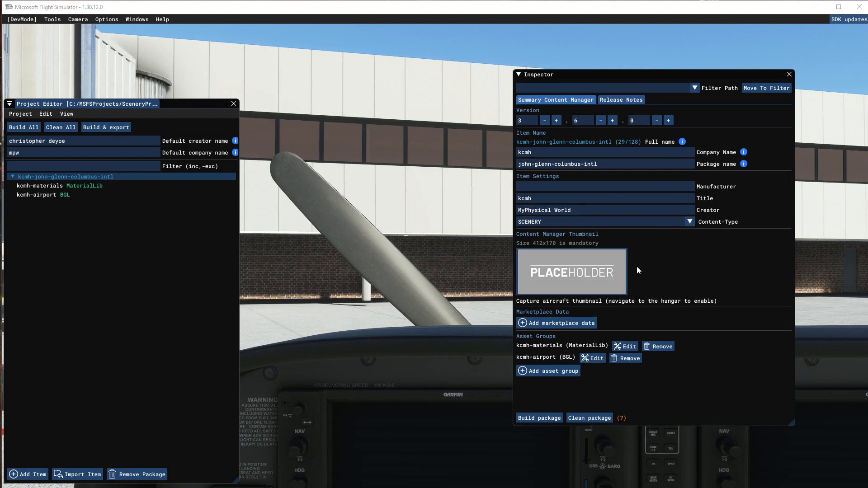
mouse_move(530, 116)
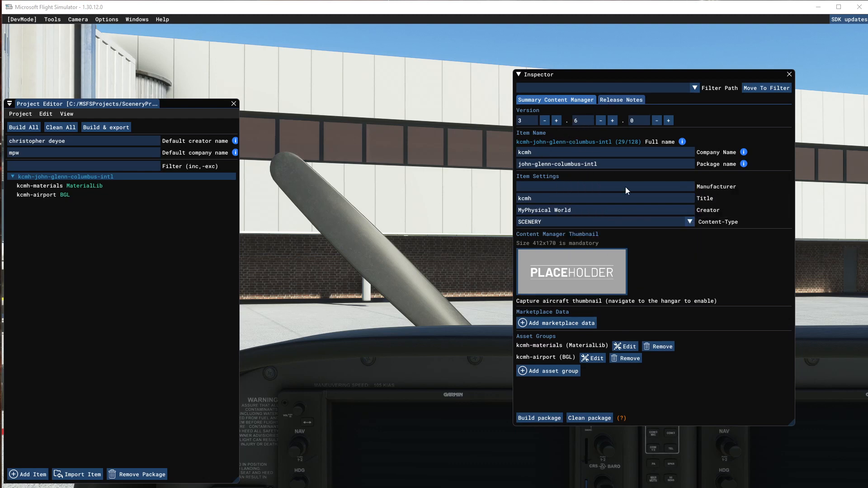
mouse_move(604, 244)
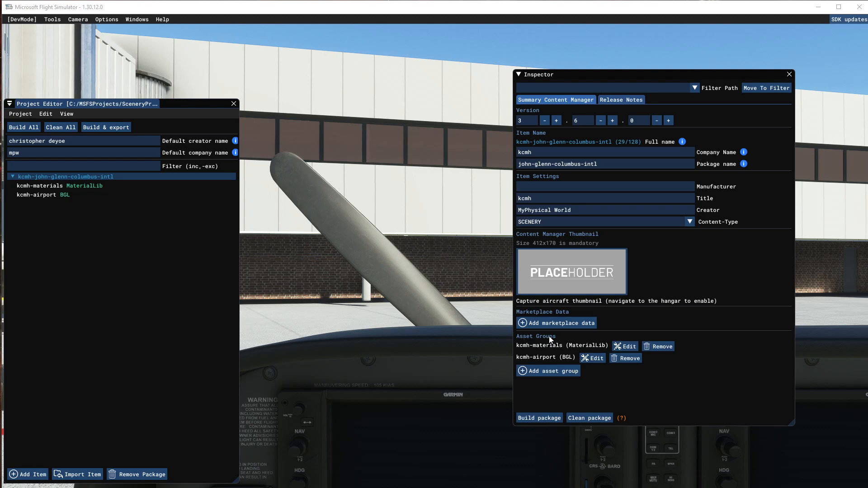
mouse_move(573, 354)
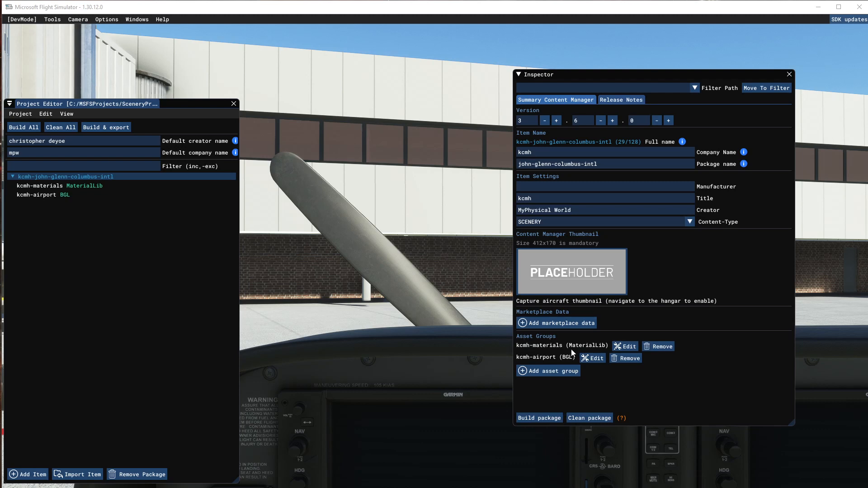
mouse_move(548, 371)
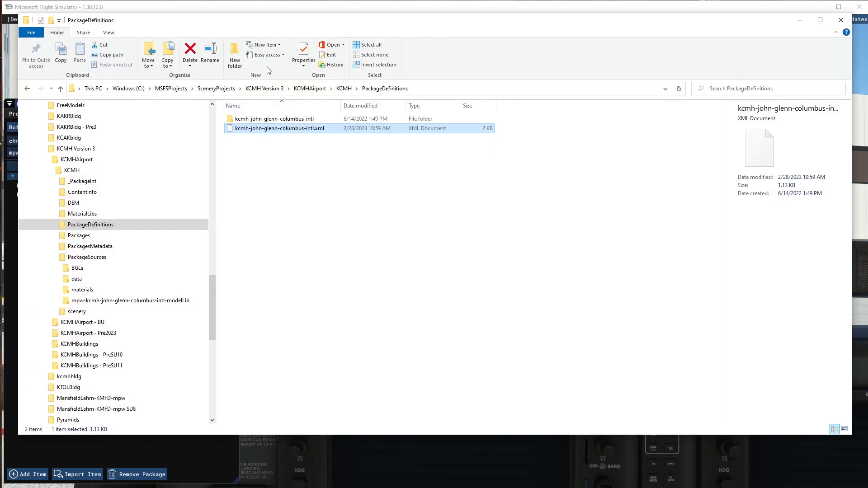
click(77, 268)
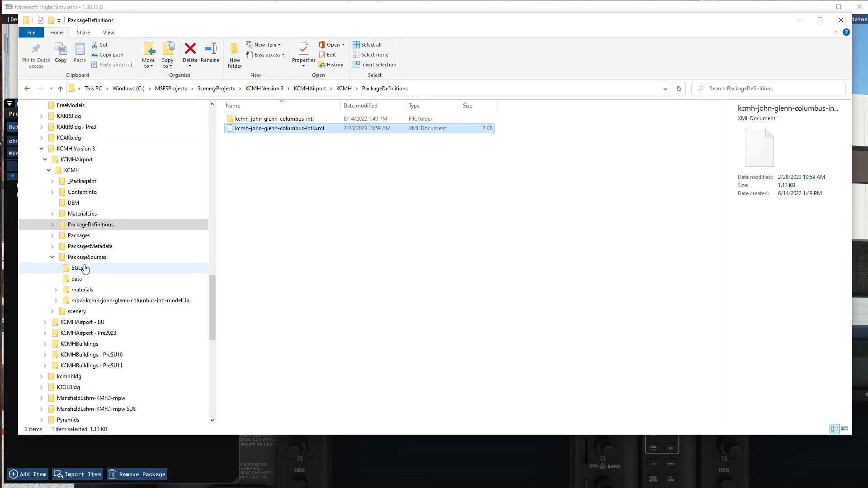
click(86, 257)
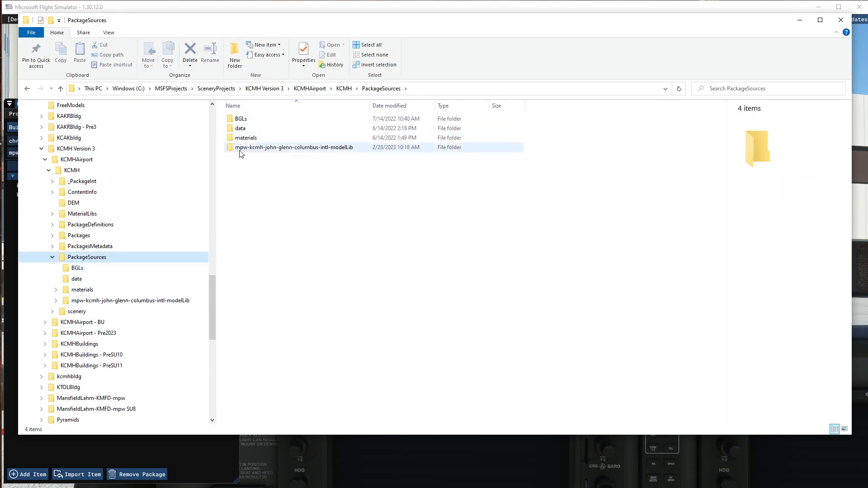
mouse_move(298, 154)
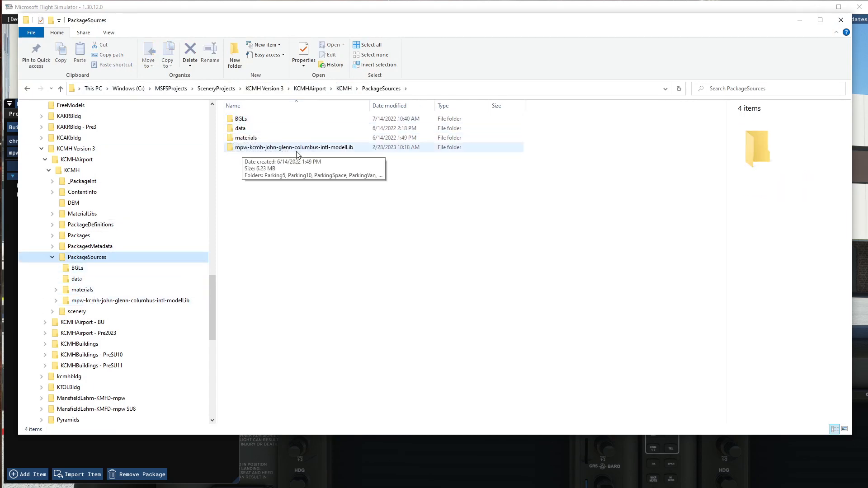
double_click(294, 147)
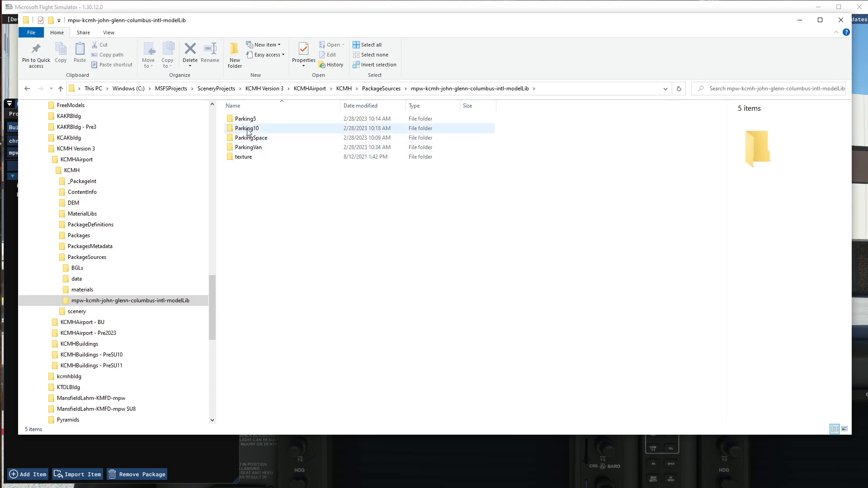
mouse_move(248, 128)
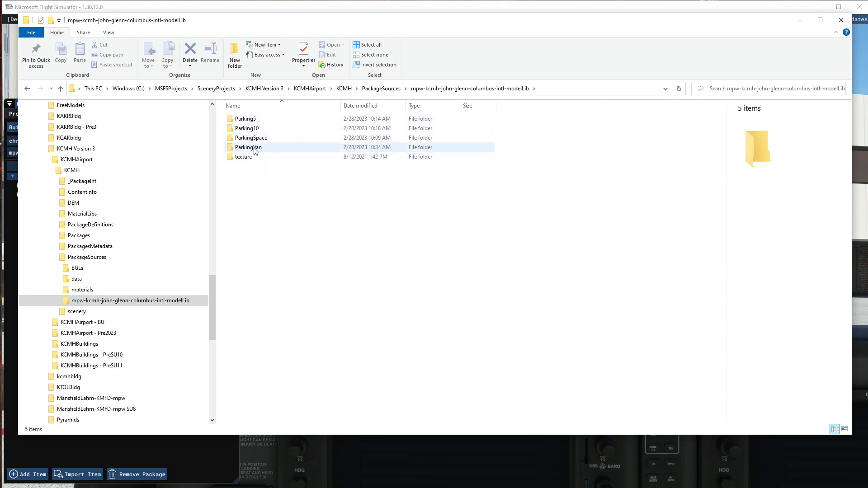
mouse_move(256, 148)
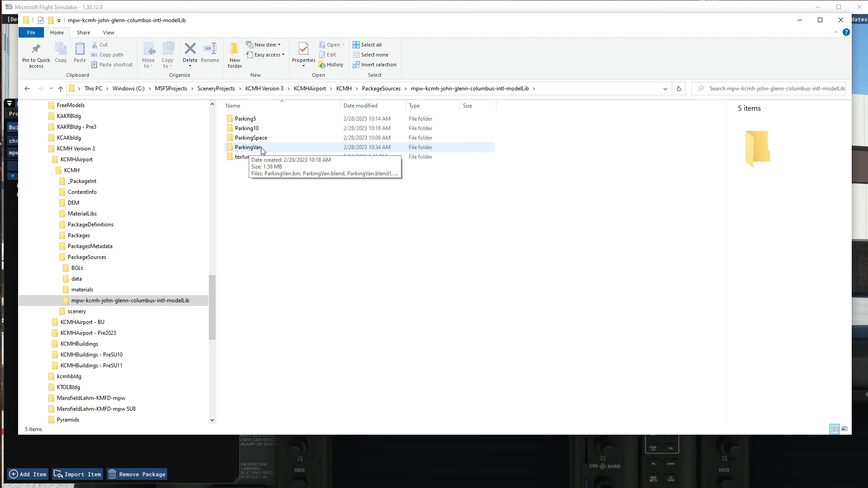
mouse_move(257, 150)
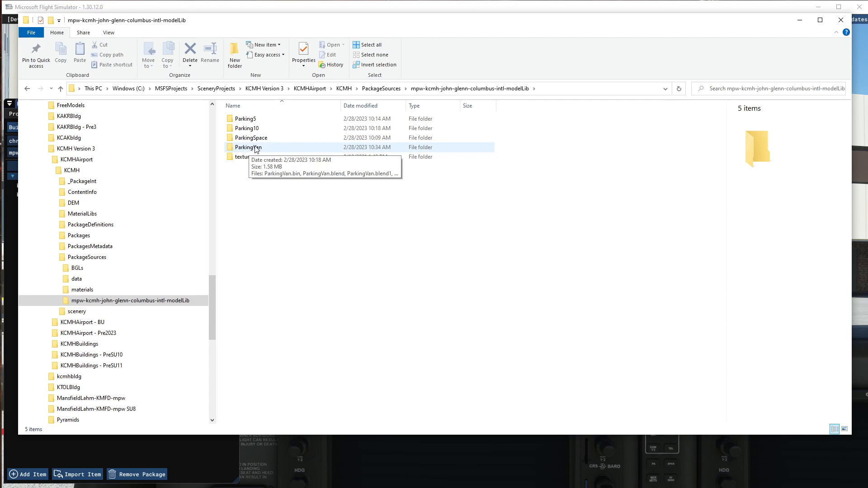
mouse_move(249, 128)
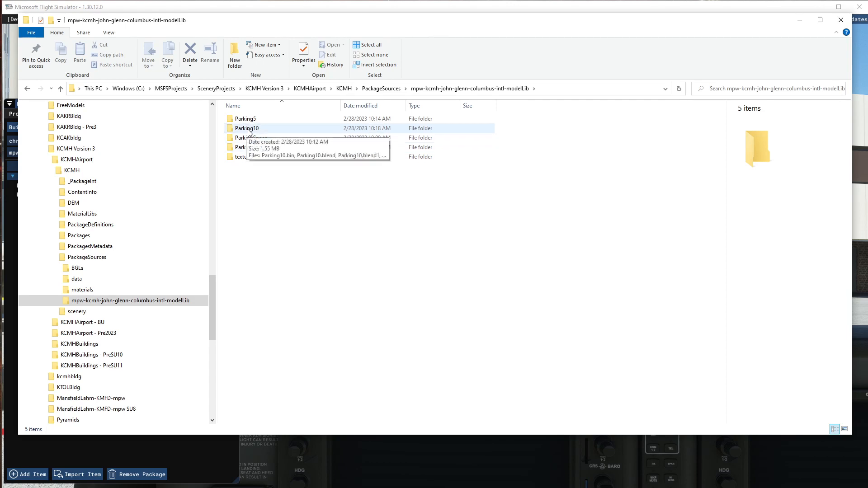
double_click(244, 119)
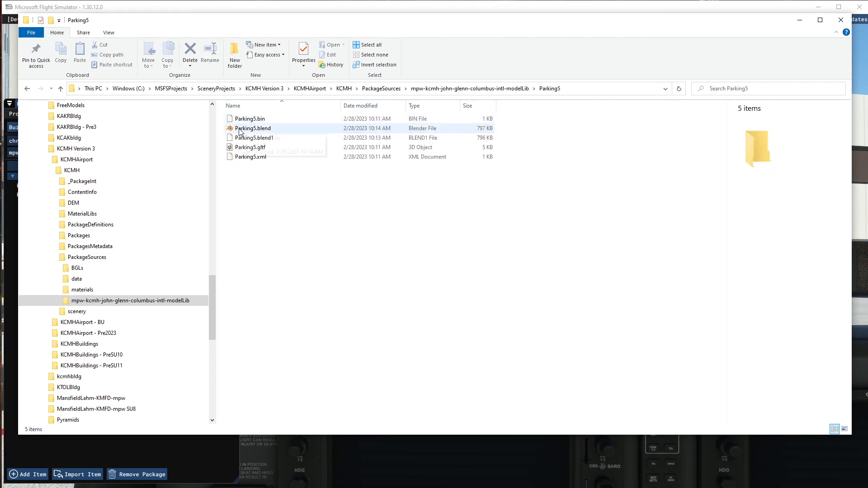
click(252, 156)
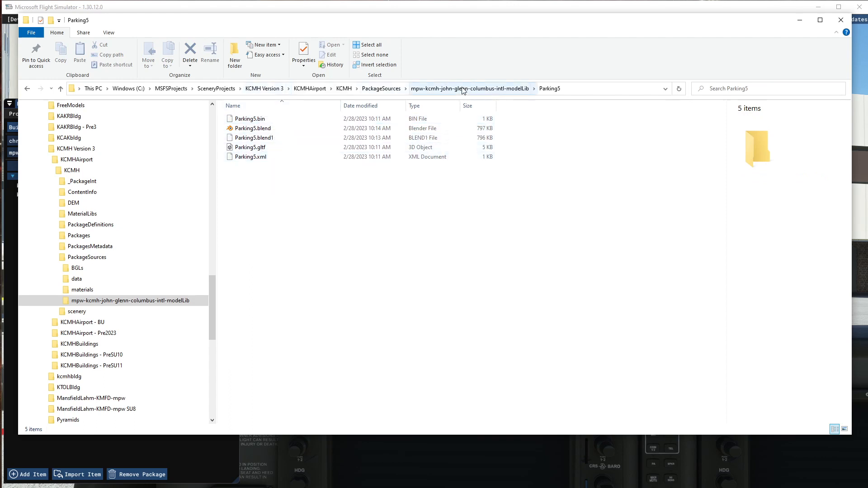
click(468, 88)
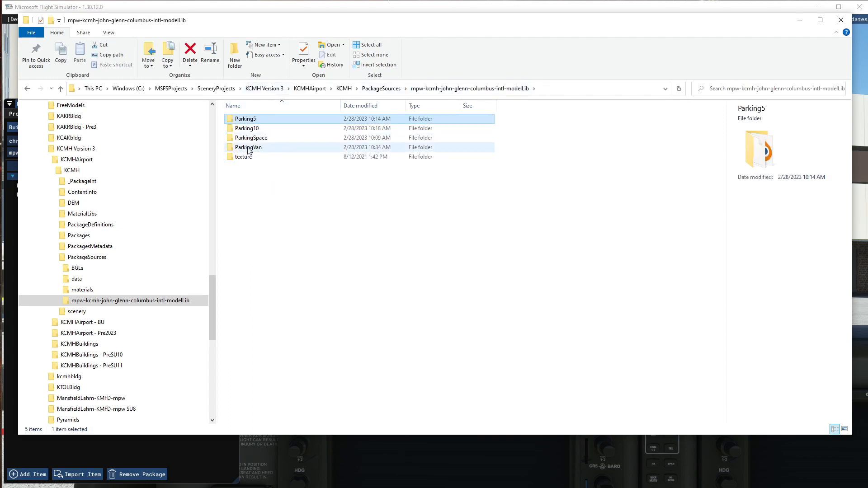
double_click(248, 147)
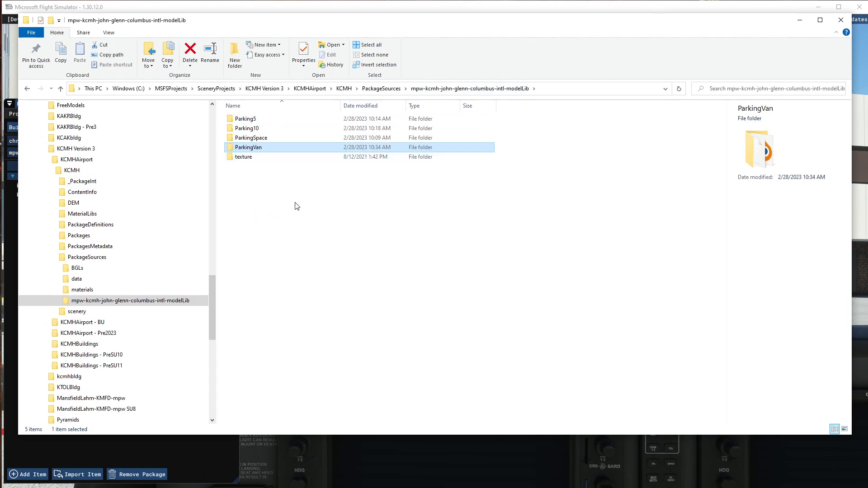
mouse_move(231, 226)
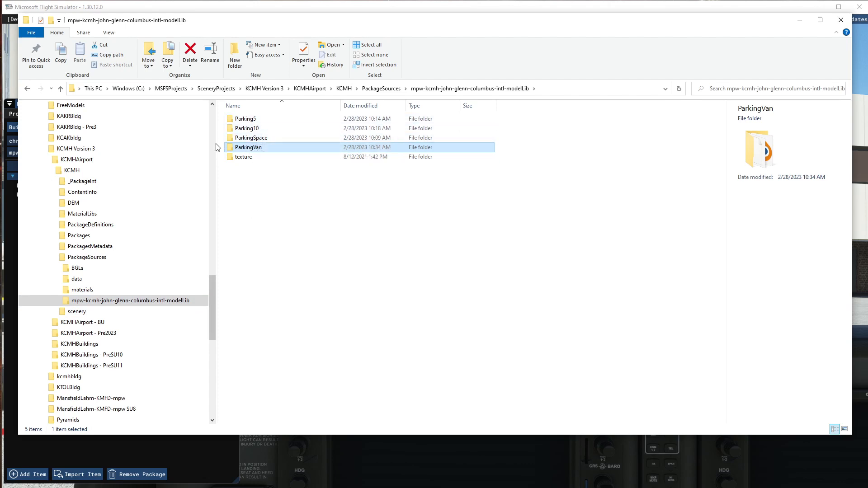
mouse_move(800, 20)
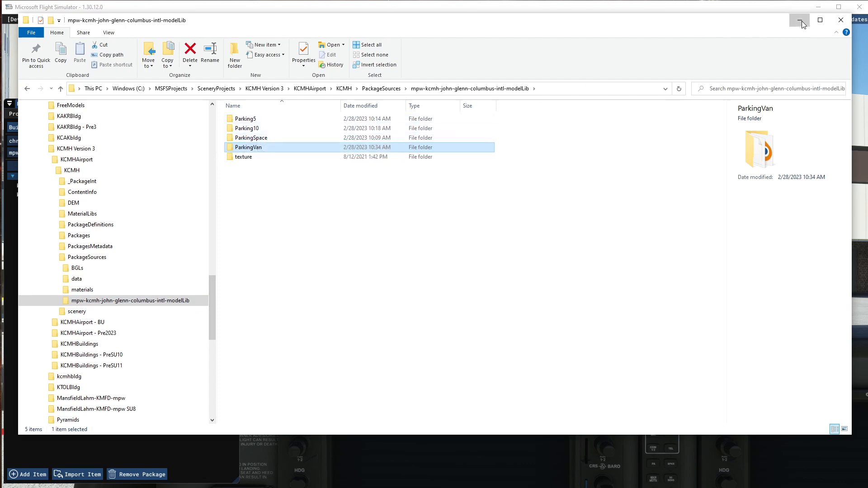
Start a Custom asset group on the kcmh-john-glenn-columbus-intl package
click(799, 20)
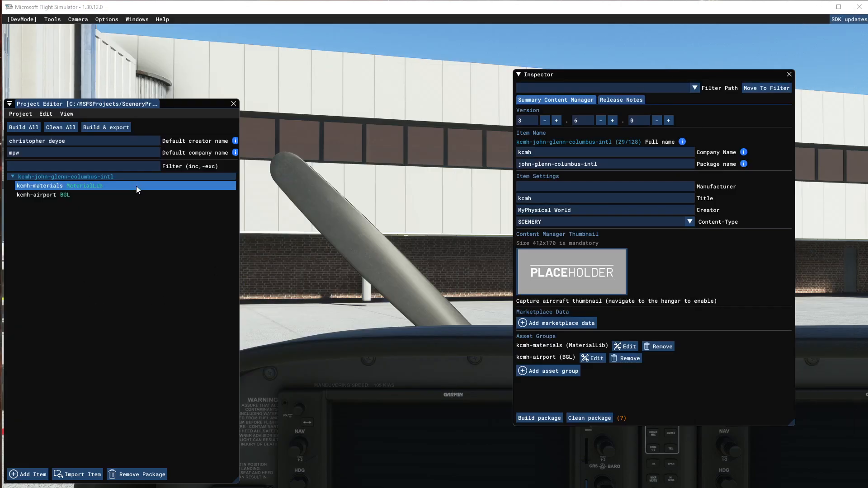
click(214, 240)
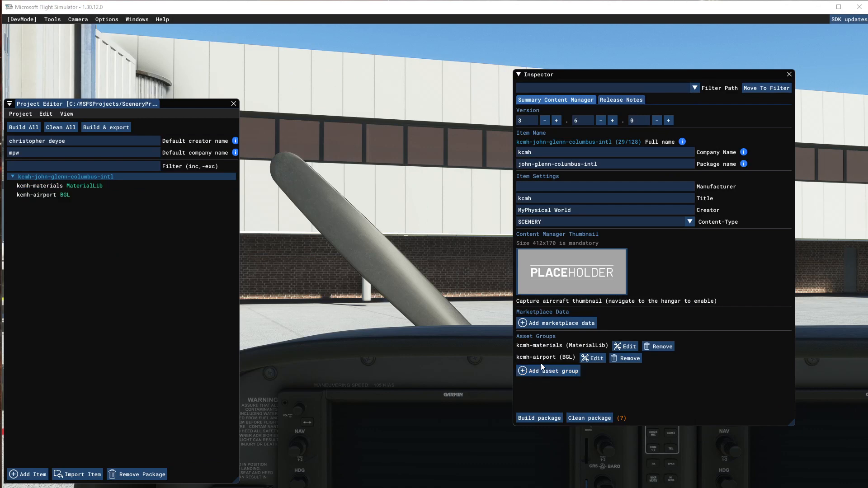
click(548, 371)
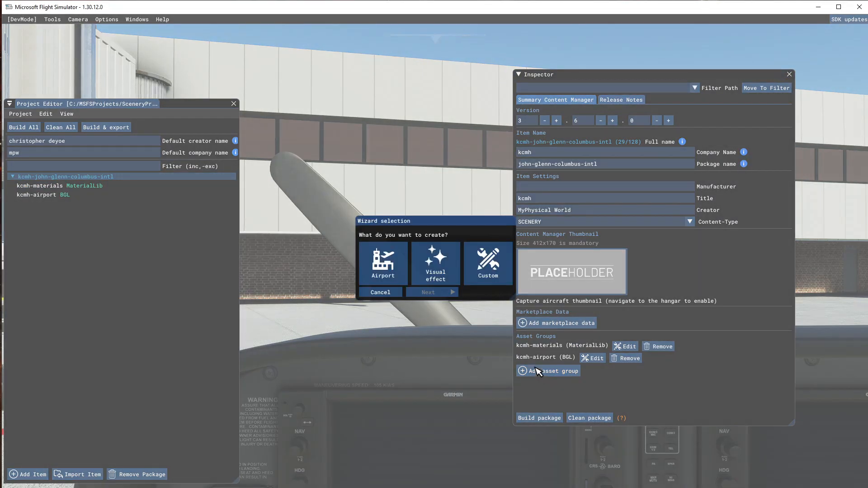
click(487, 263)
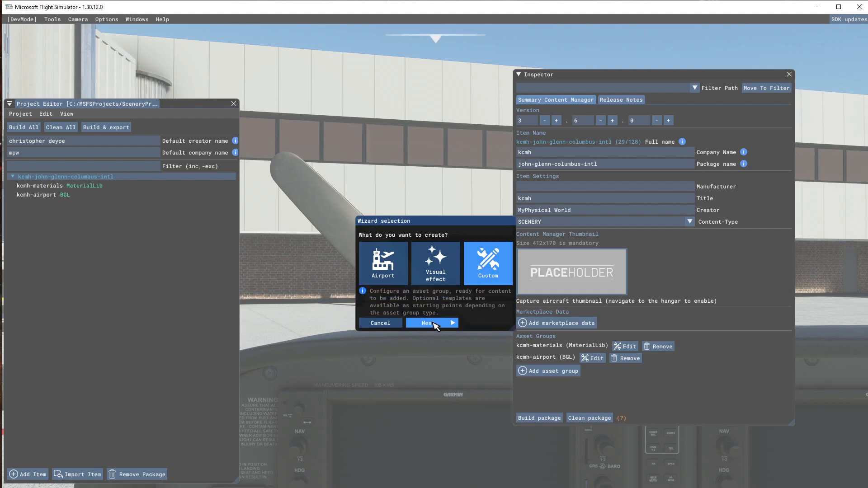
click(430, 322)
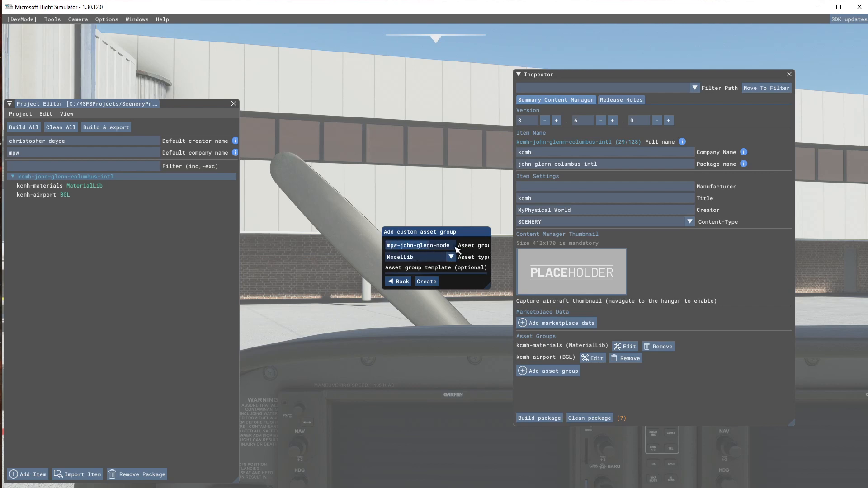
Create the asset group named 'mpw-kcmh-Models' with asset type ModelLib
key(backspace)
text(a)
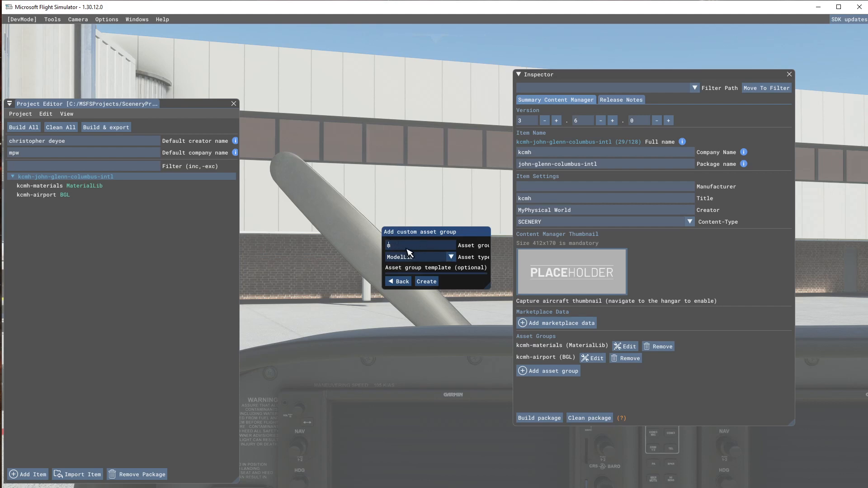
click(419, 245)
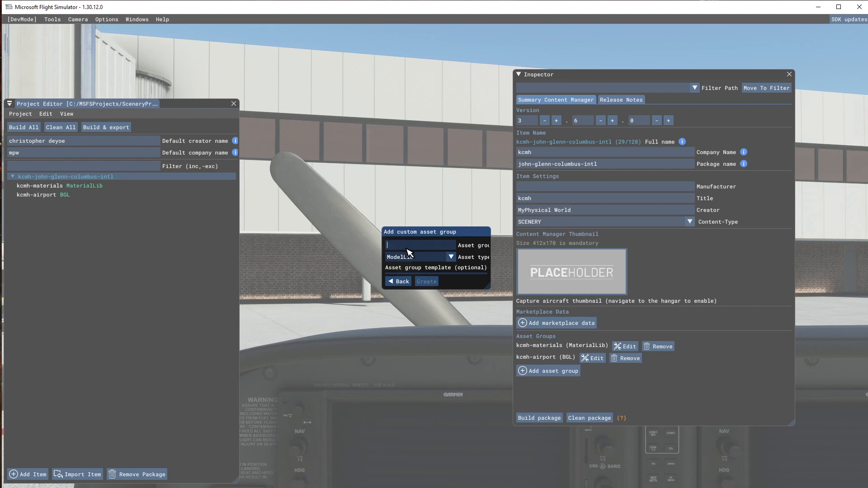
text(m)
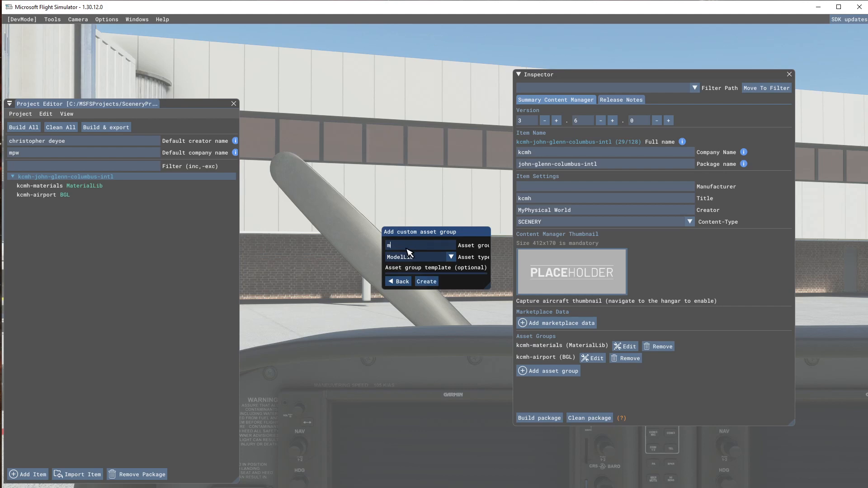
text(pw)
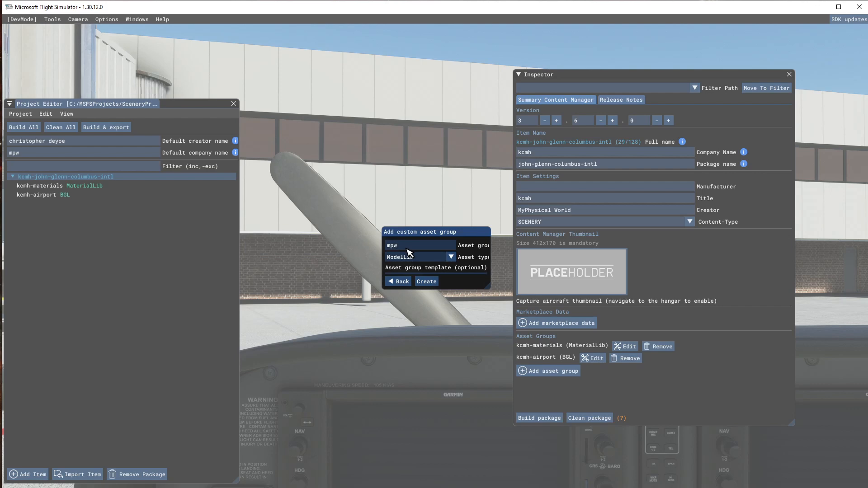
text(-kcm)
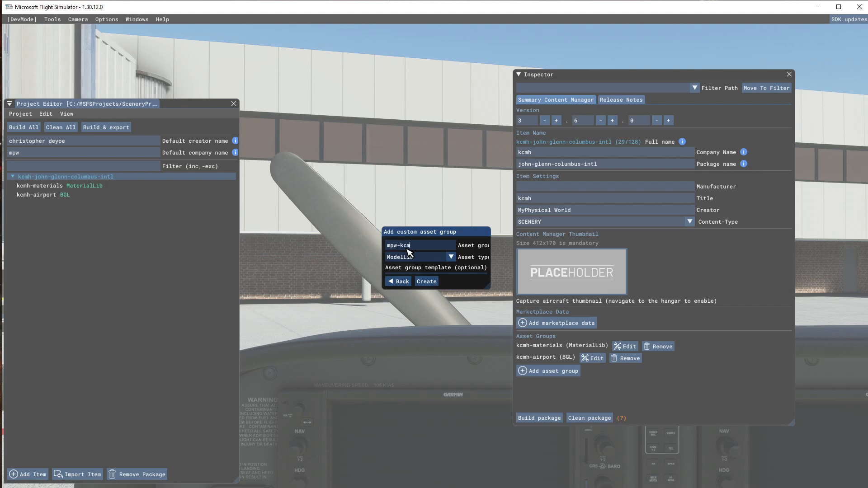
text(h)
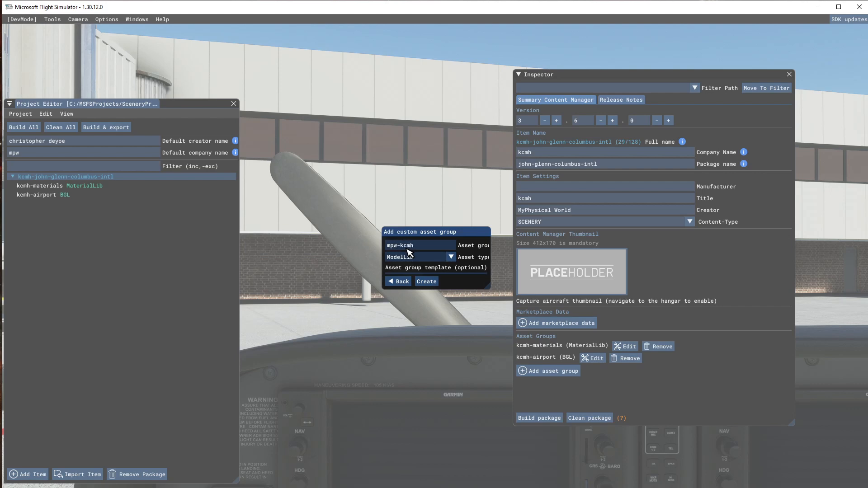
text(-M)
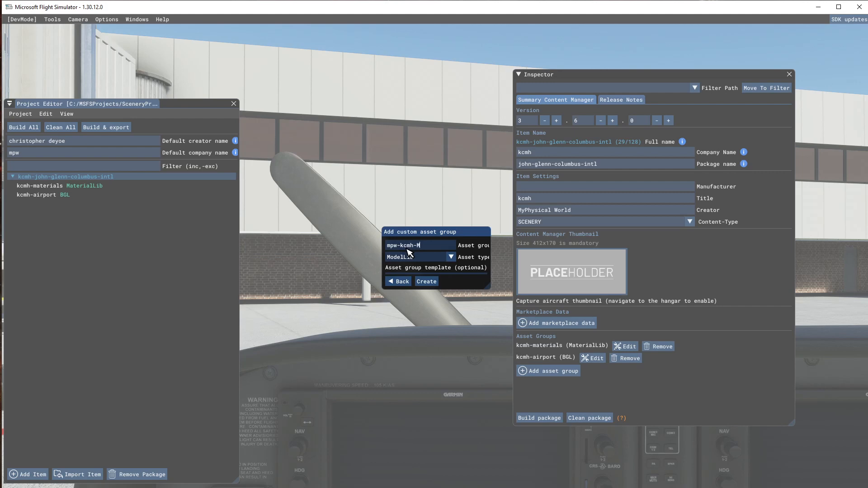
text(odel)
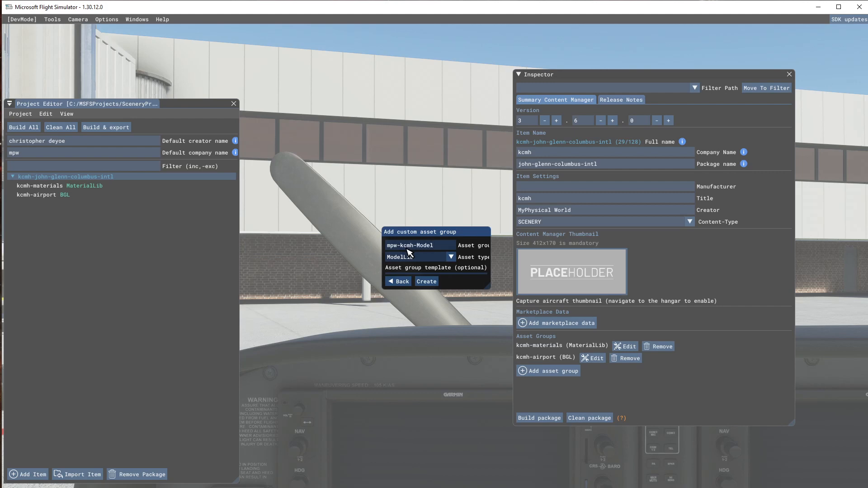
text(s)
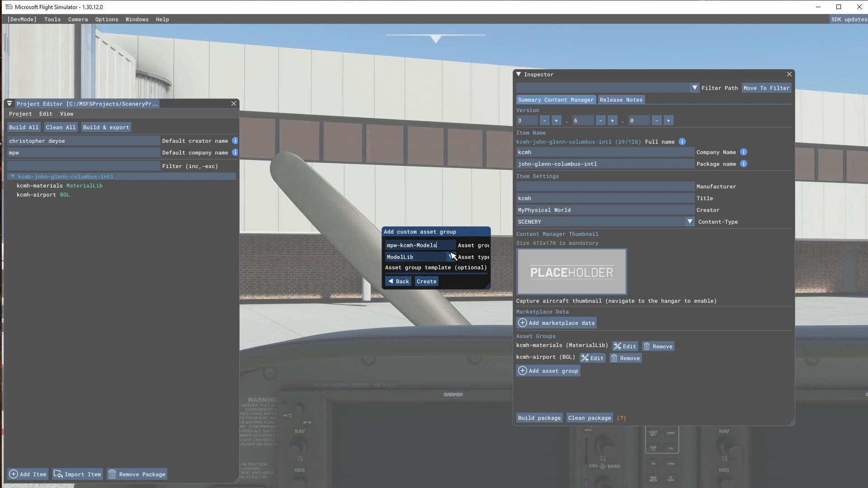
click(450, 257)
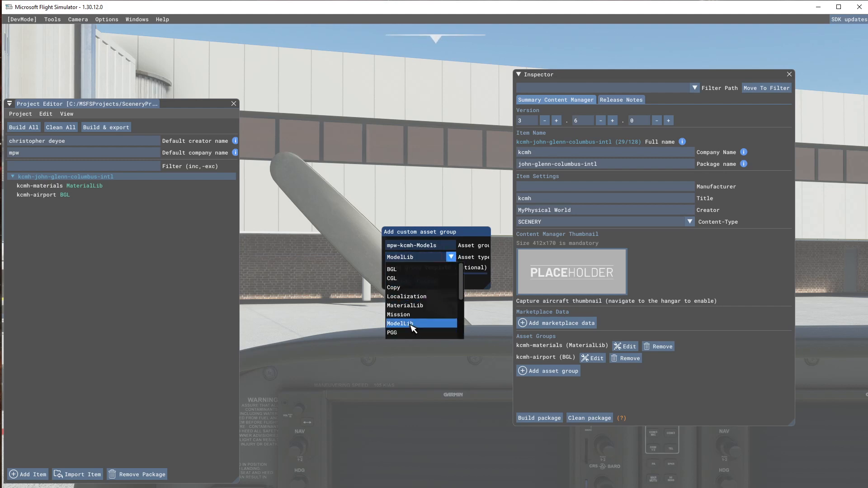
click(399, 323)
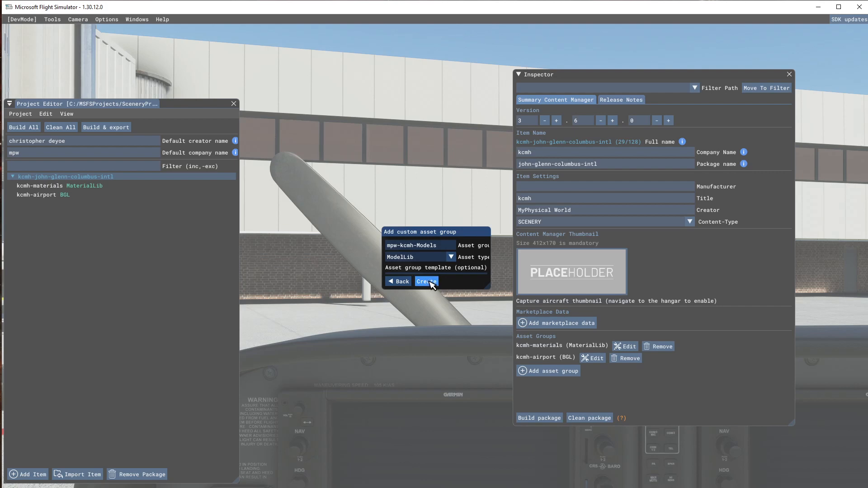
click(425, 282)
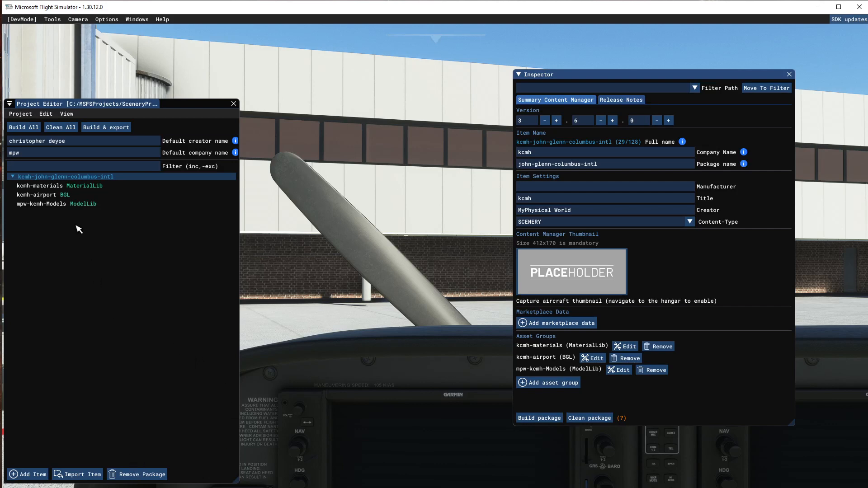
Select the mpw-kcmh-john-glenn-columbus-intl-modelLib folder inside KCMH\PackageSources
click(55, 204)
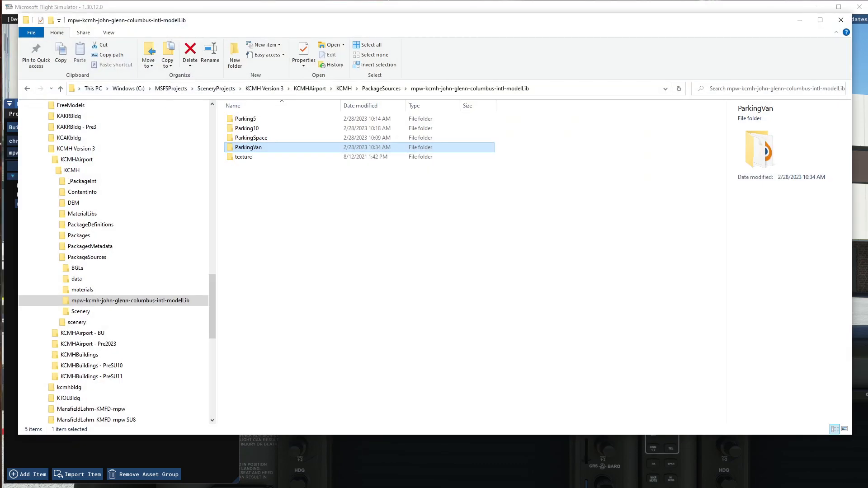
mouse_move(271, 96)
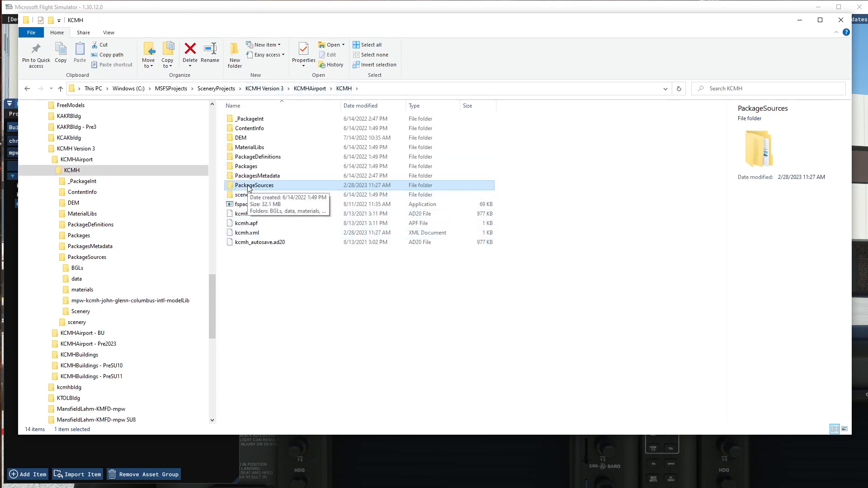
double_click(254, 185)
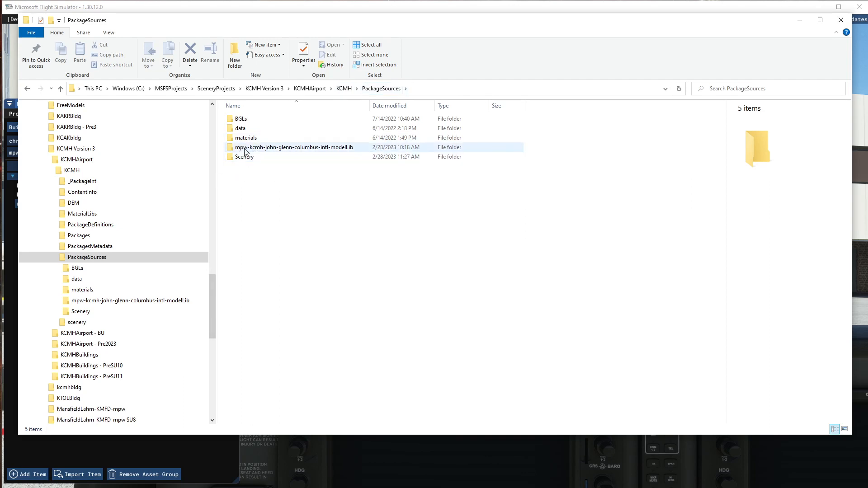
click(293, 147)
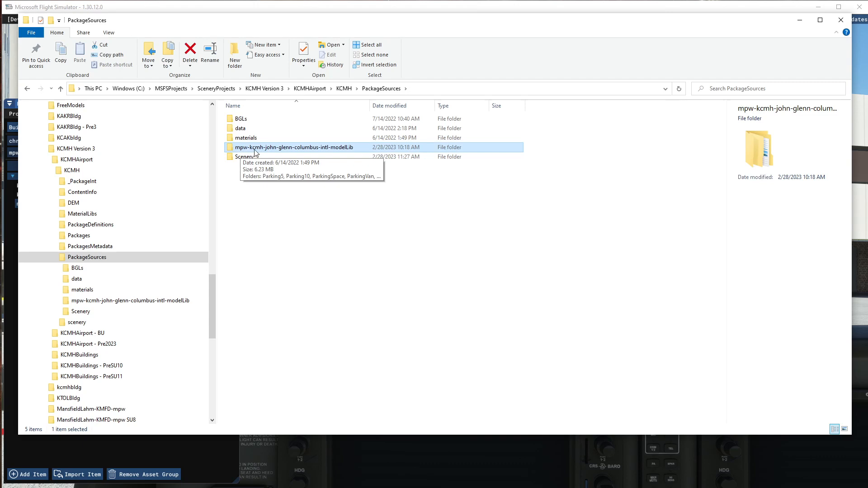
mouse_move(326, 153)
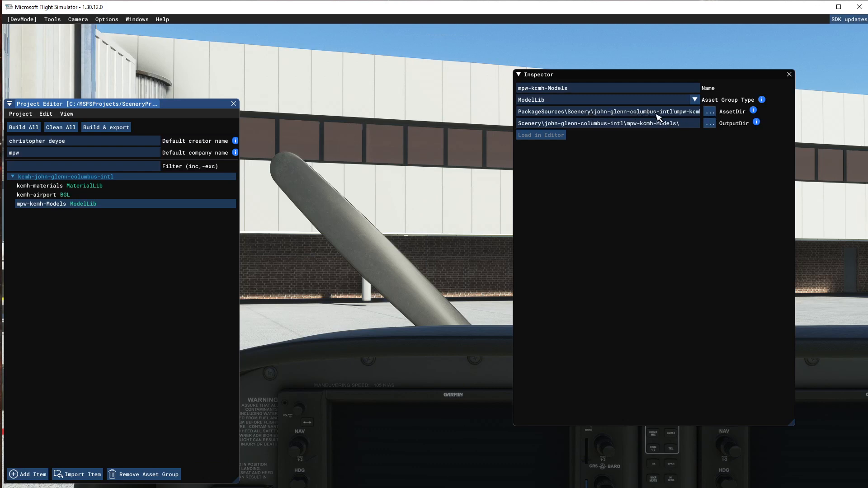
Set AssetDir to PackageSources\mpw-kcmh-john-glenn-columbus-intl-modelLib
click(709, 111)
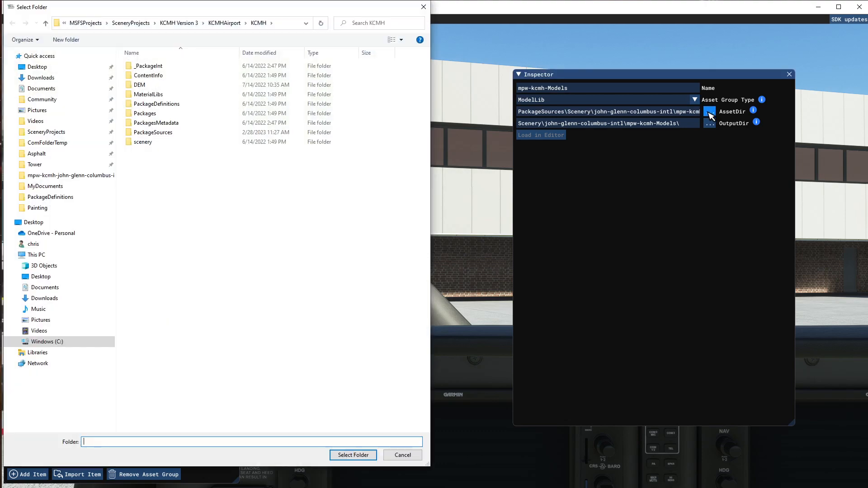
click(153, 133)
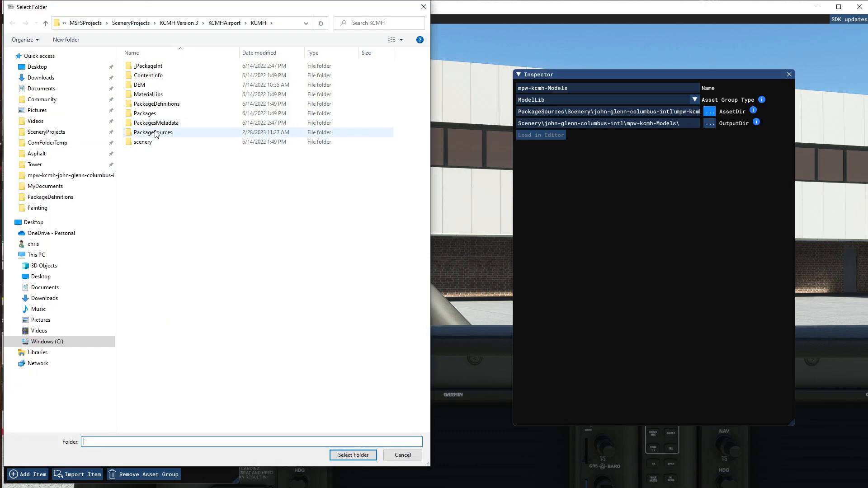
click(153, 133)
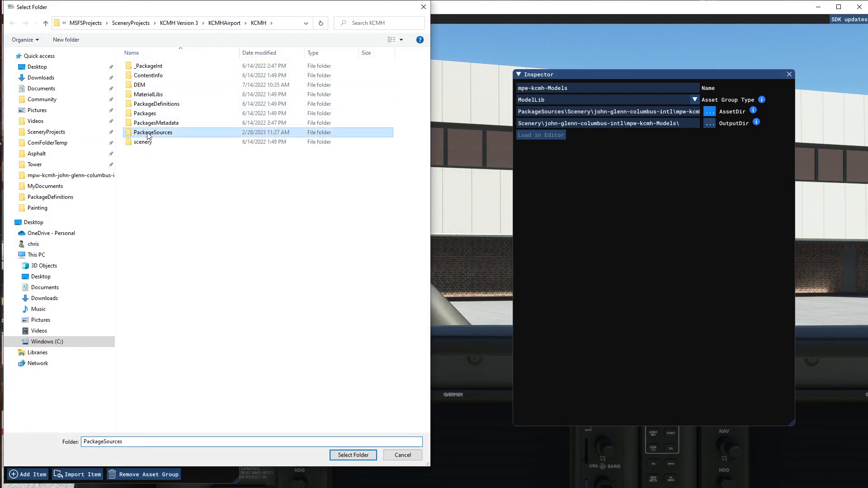
double_click(152, 133)
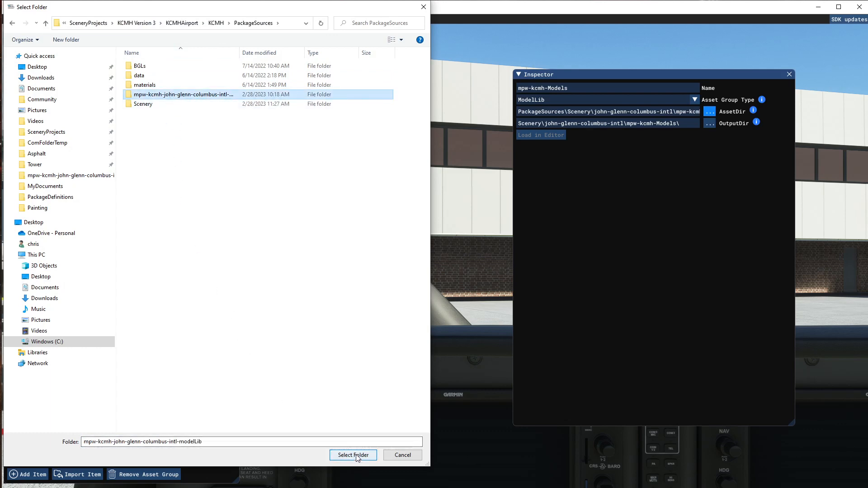
click(352, 454)
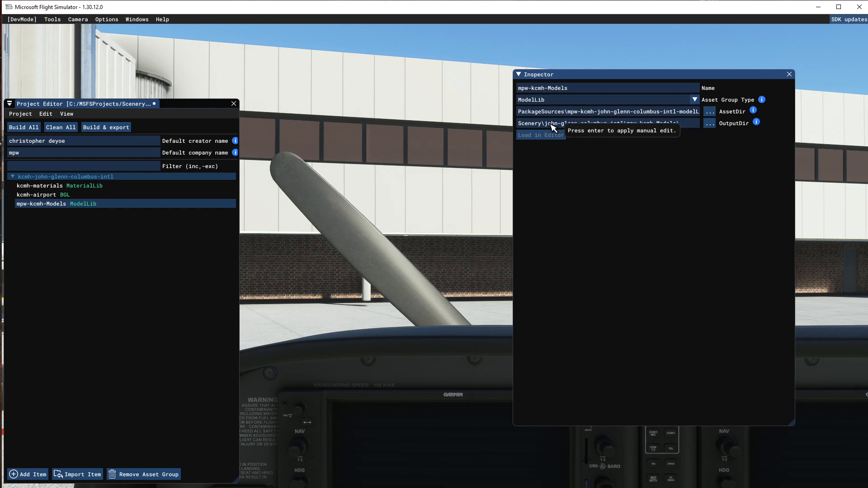
Apply the modelLib AssetDir path with Enter
key(enter)
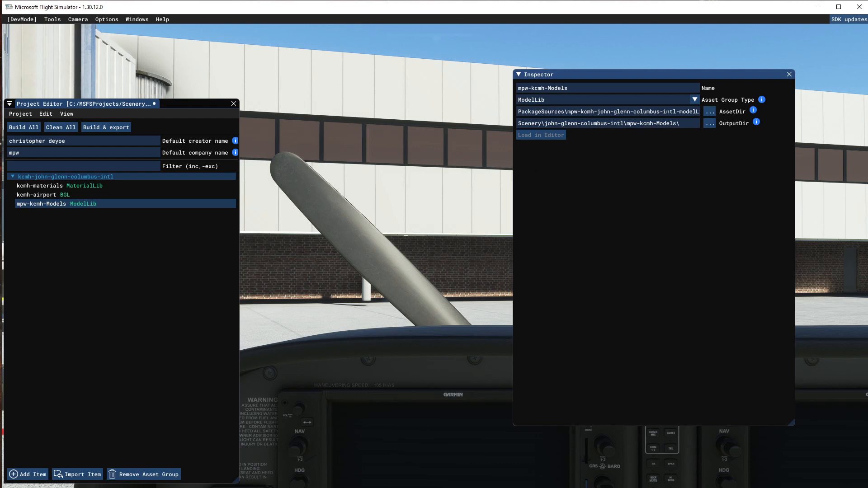
mouse_move(86, 248)
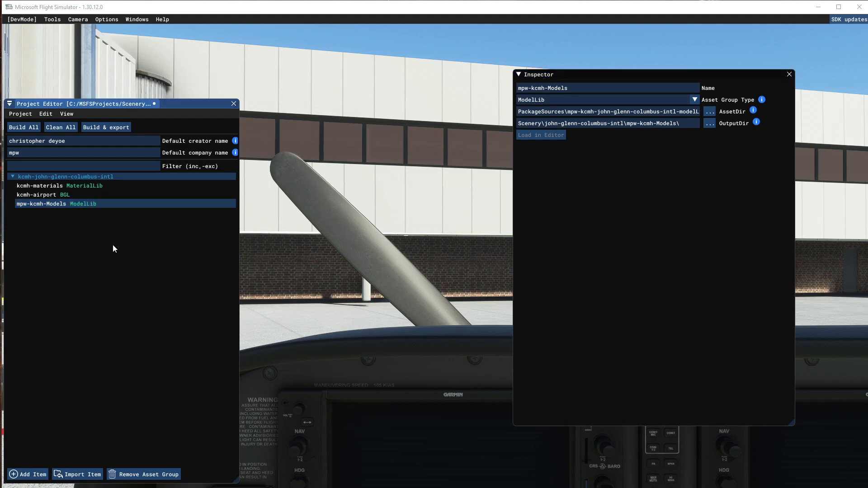
mouse_move(23, 126)
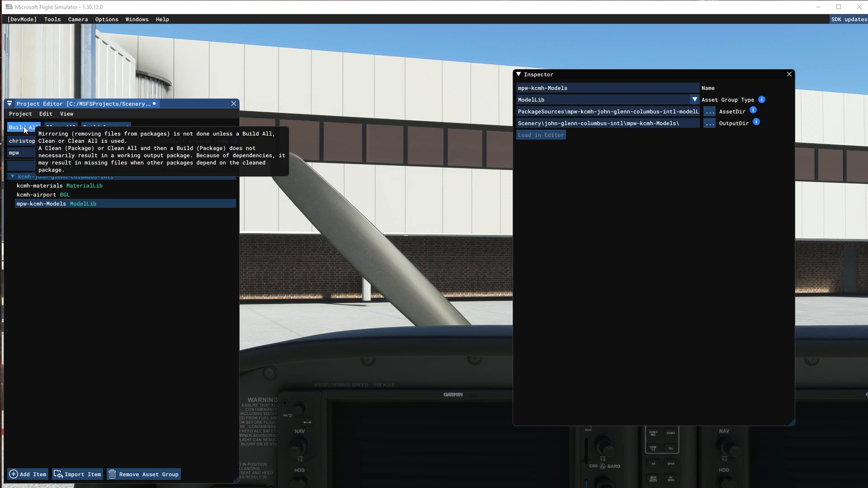
Run Build All, saving the project when prompted
click(21, 127)
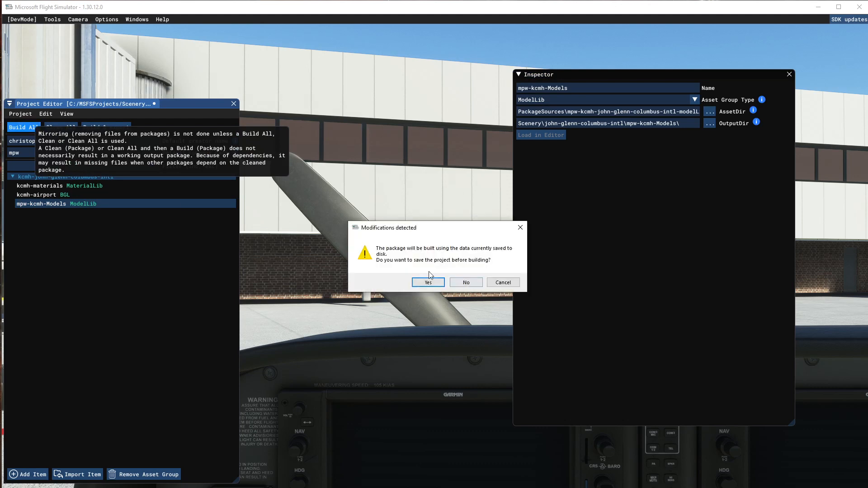
click(427, 282)
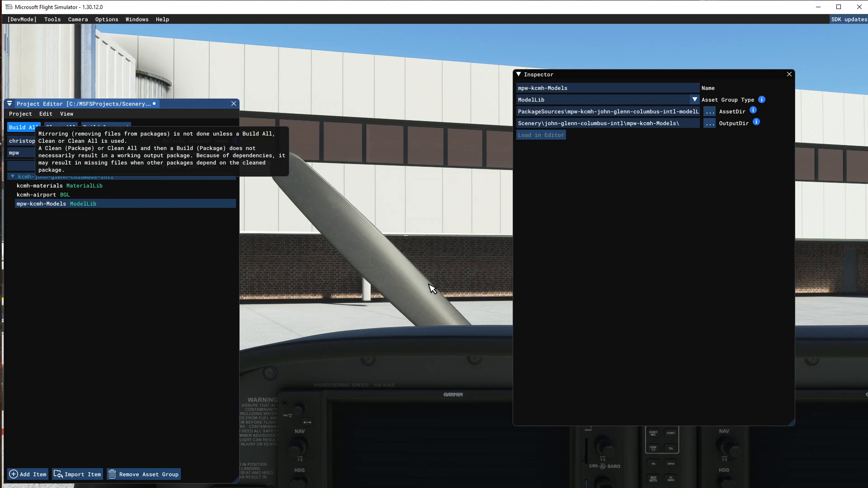
click(22, 127)
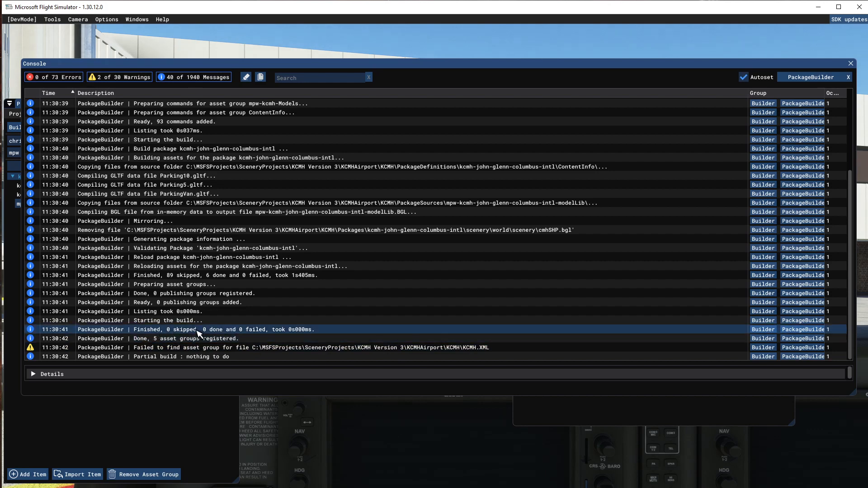
mouse_move(93, 334)
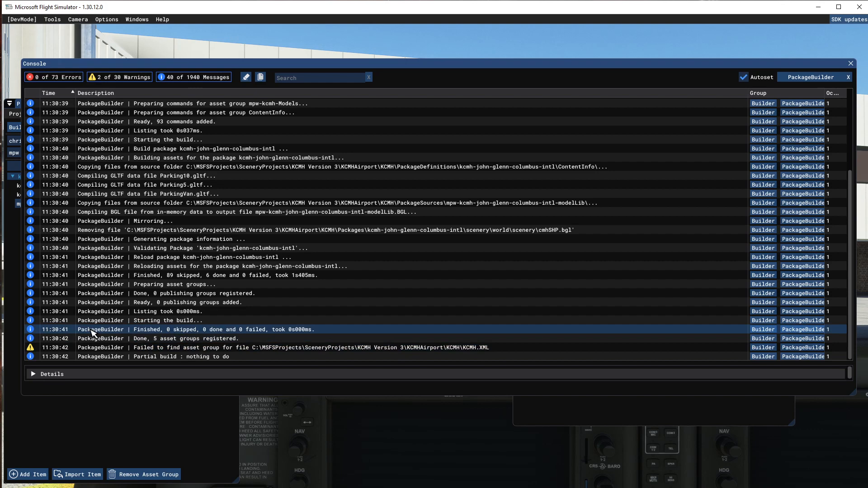
mouse_move(256, 336)
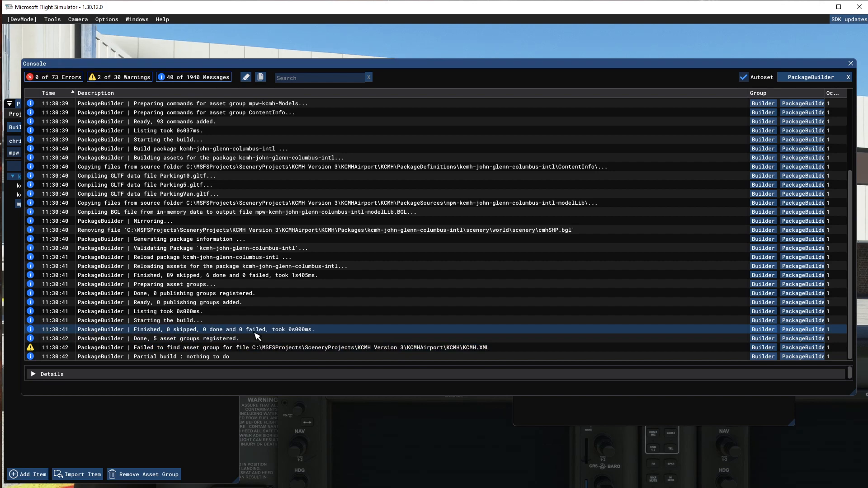
mouse_move(261, 334)
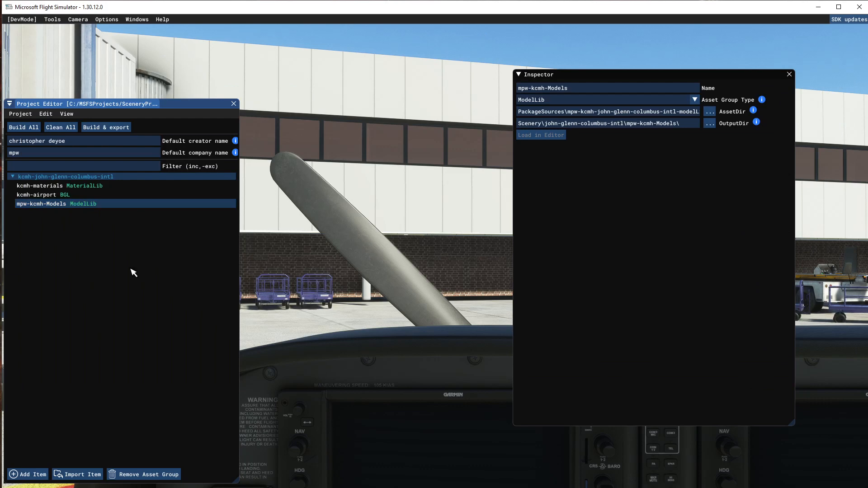
mouse_move(99, 271)
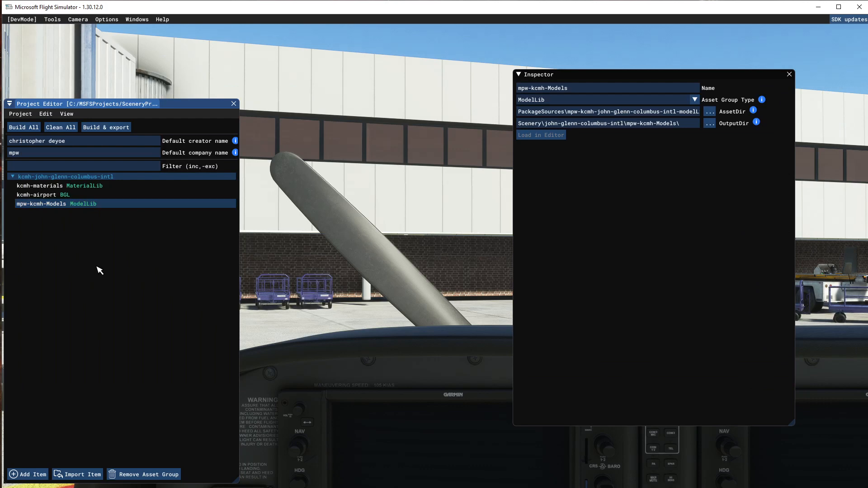
mouse_move(158, 321)
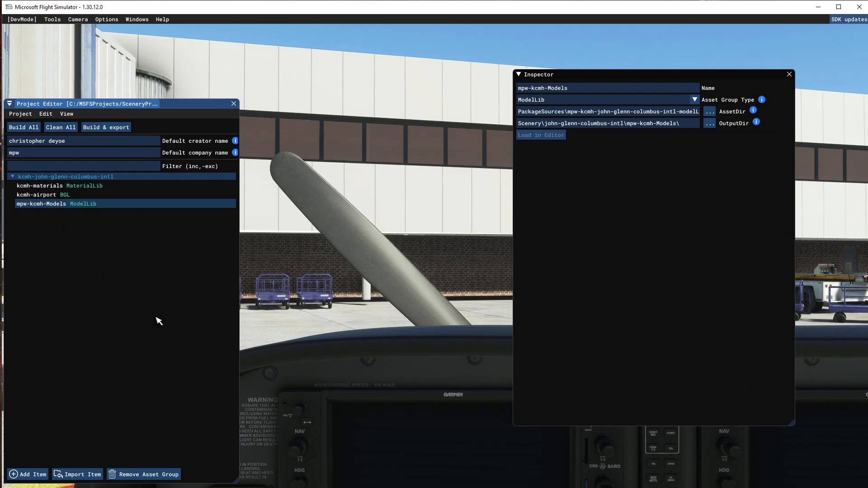
mouse_move(101, 301)
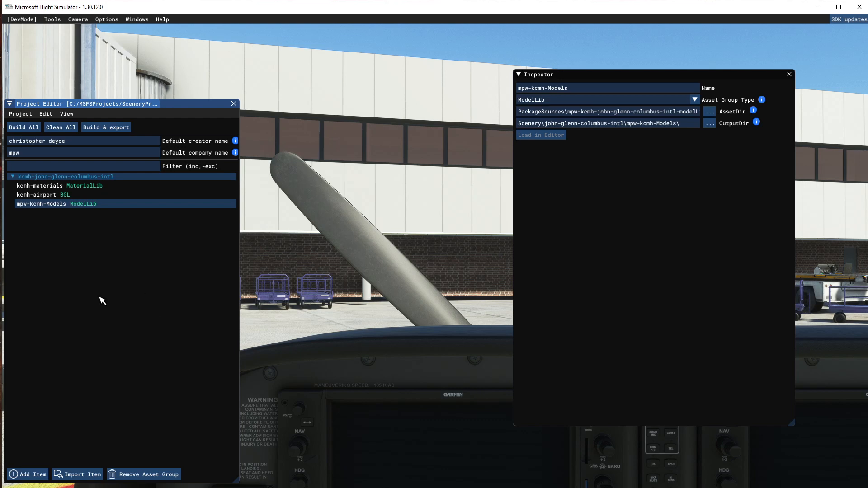
mouse_move(141, 293)
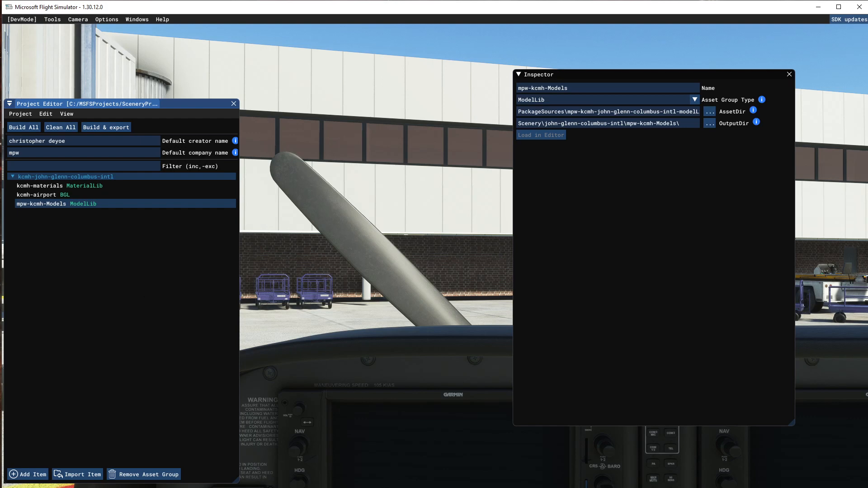
mouse_move(116, 375)
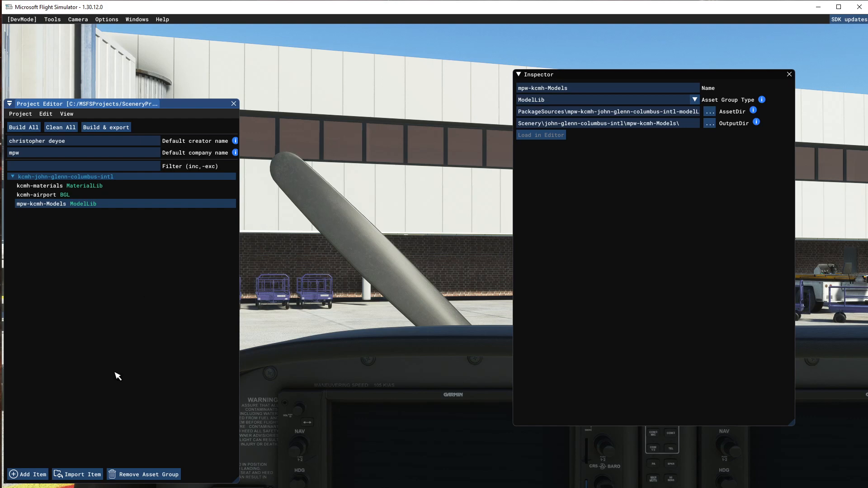
click(64, 177)
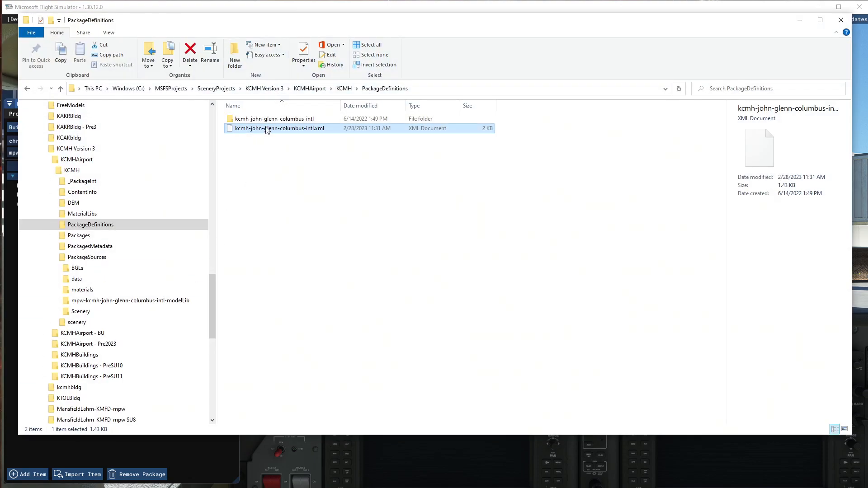
Open the package XML in Notepad++ and scroll to the mpw-kcmh-Models AssetGroup
right_click(279, 128)
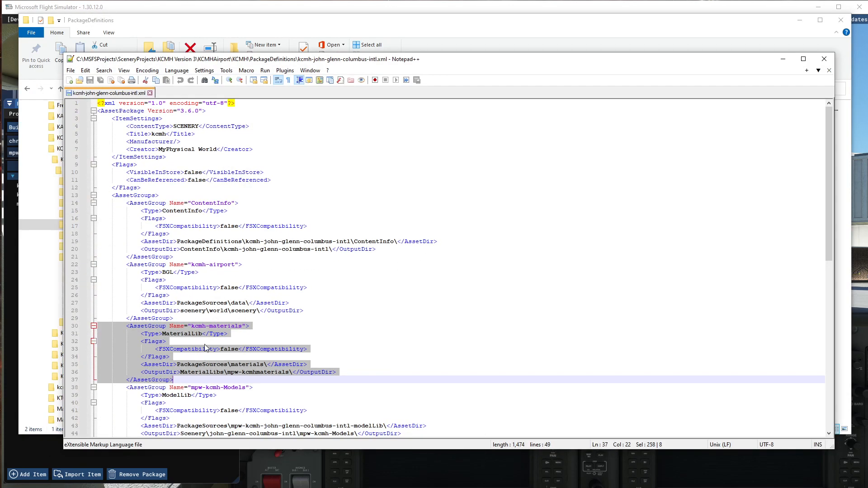
scroll(down, 3)
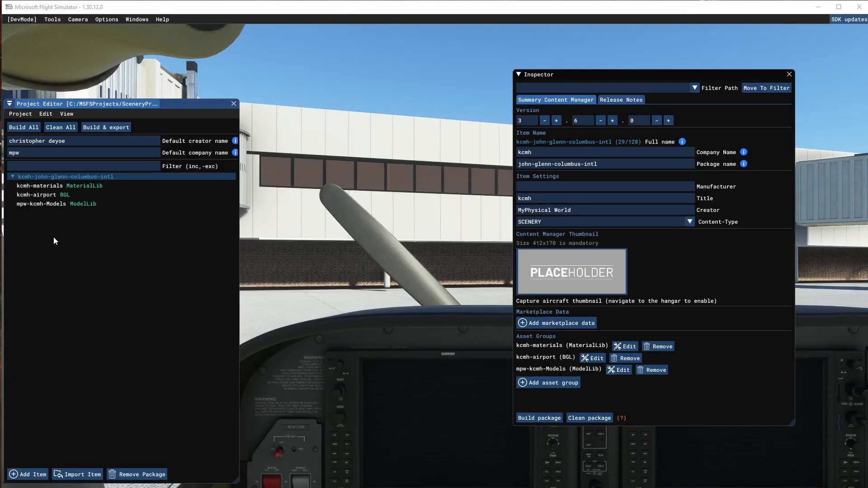
Load the kcmh-airport BGL asset group into the Scenery Editor from its Inspector settings
click(37, 194)
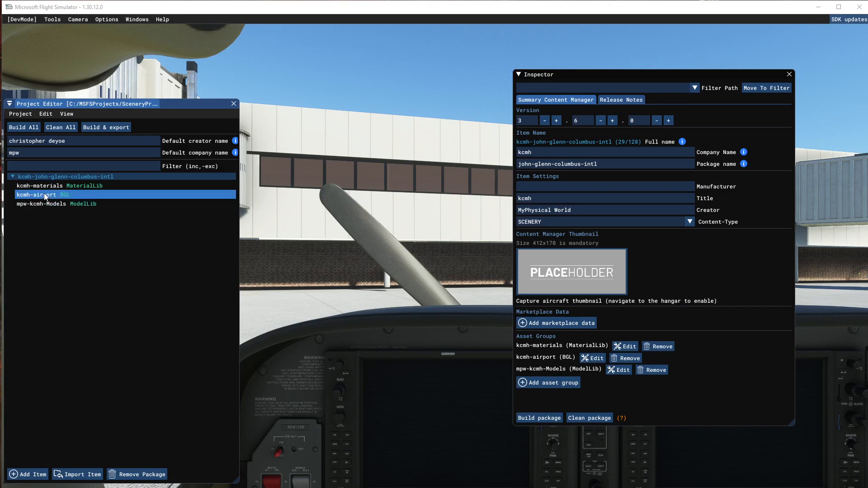
click(592, 358)
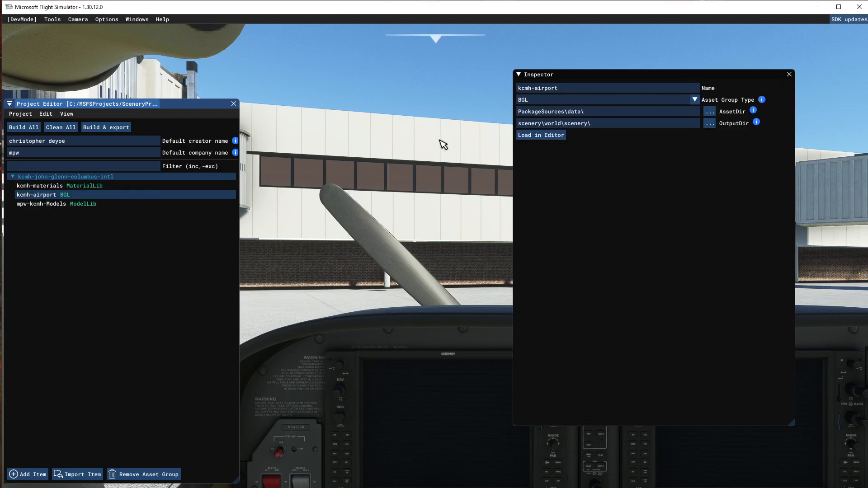
click(540, 135)
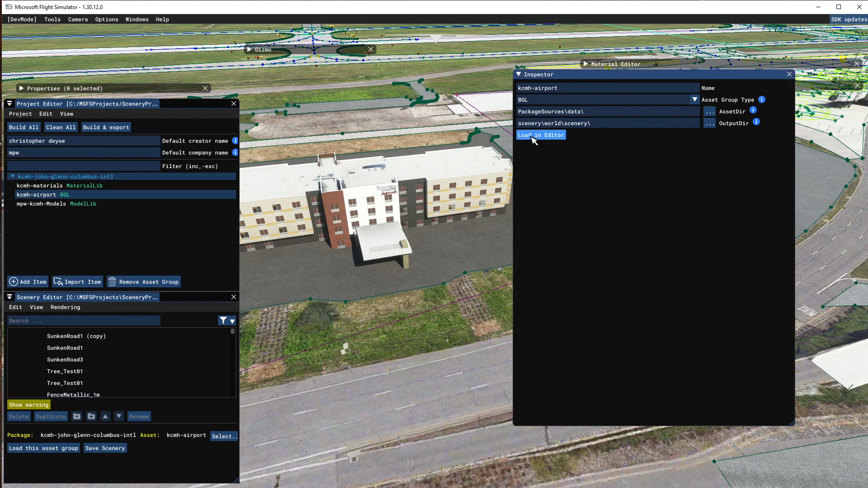
click(541, 134)
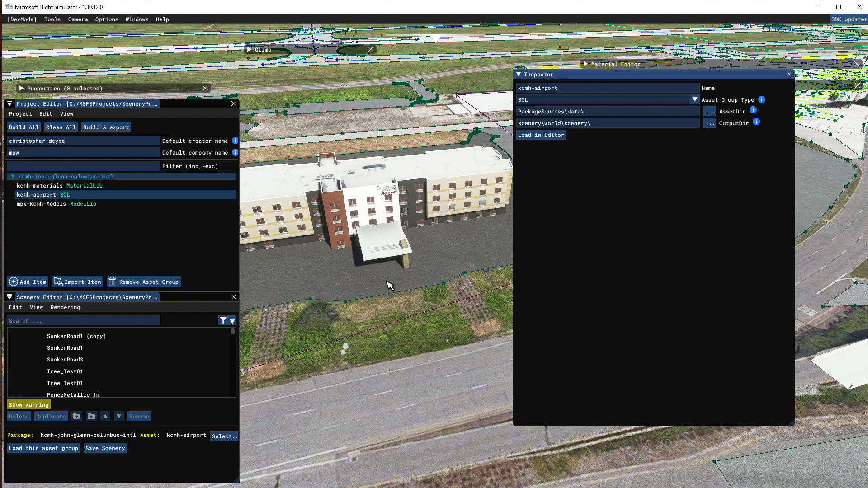
mouse_move(522, 86)
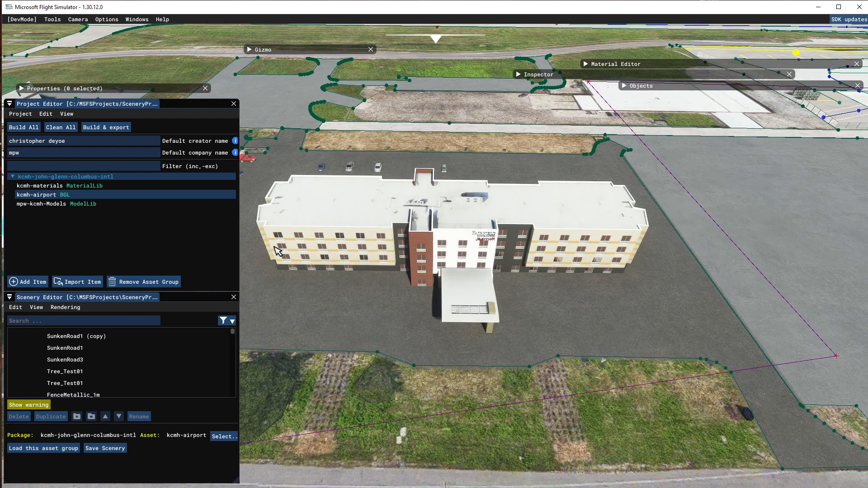
mouse_move(626, 90)
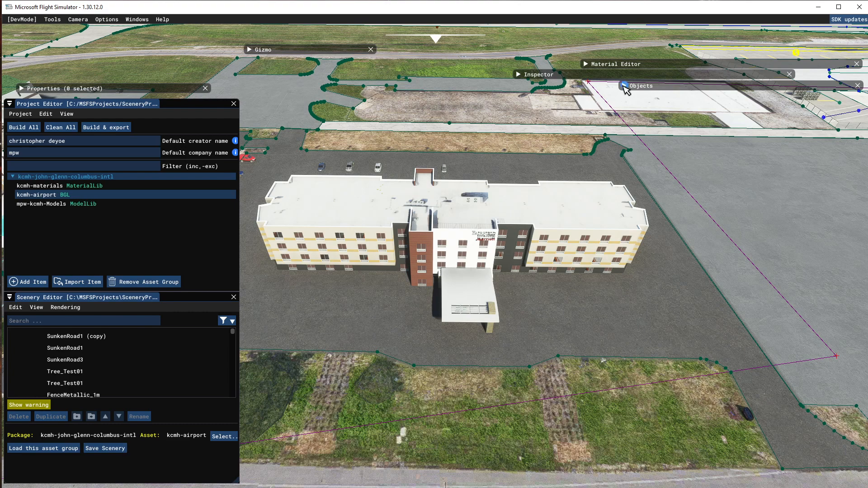
Set the Objects browser's object type to ProjectedMesh
click(641, 85)
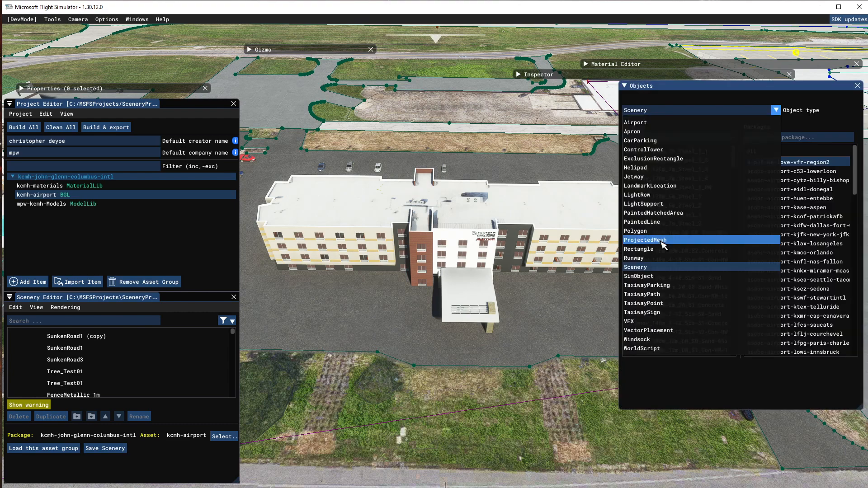
click(645, 240)
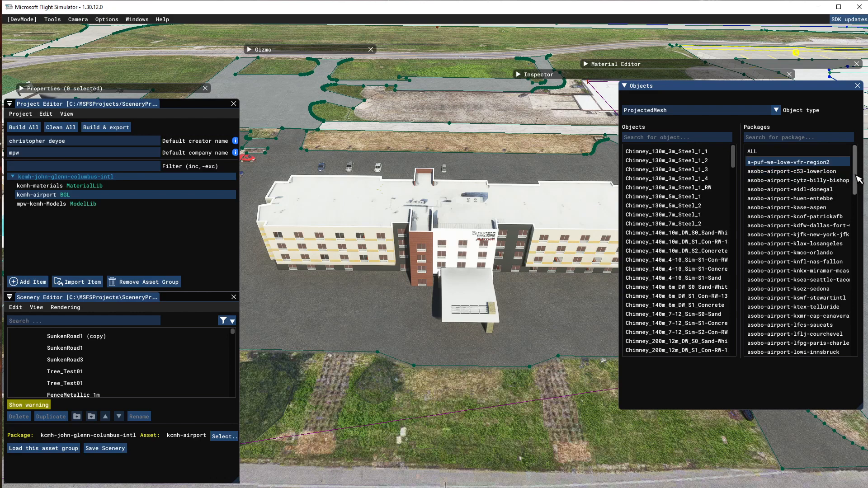
scroll(down, 3)
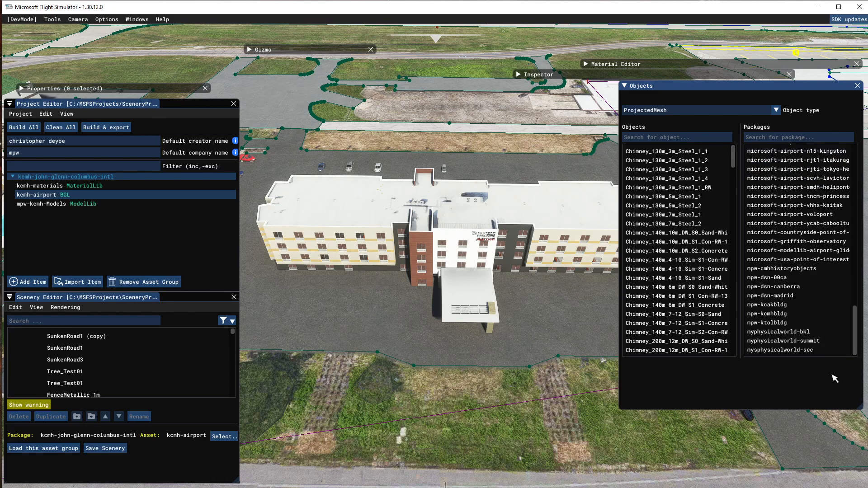
Filter the objects to the kcmh-john-glenn-columbus-intl package, listing Parking10, Parking5 and ParkingVan
click(769, 322)
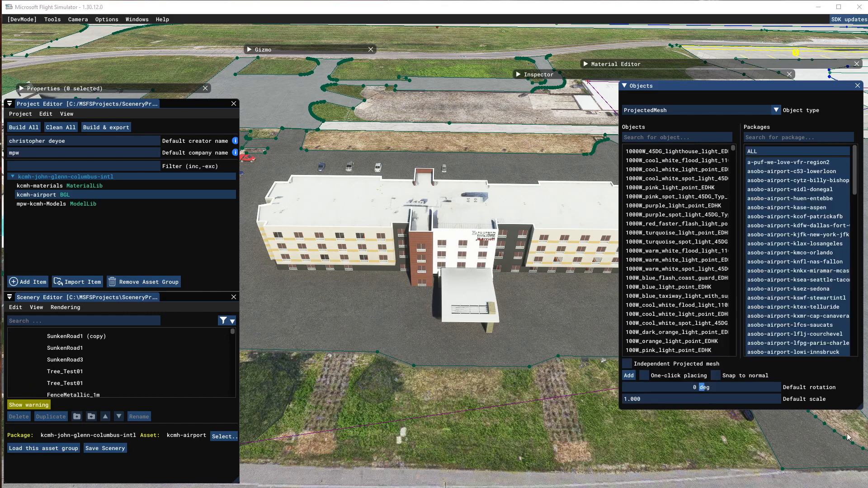
click(797, 352)
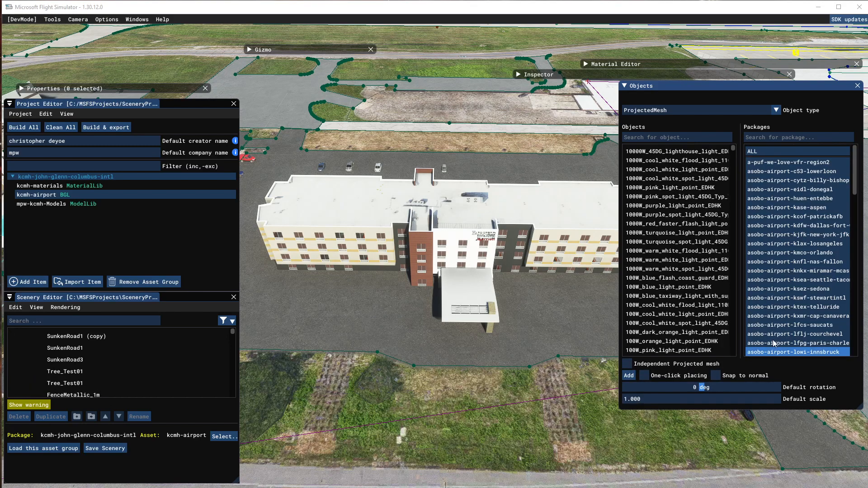
click(796, 198)
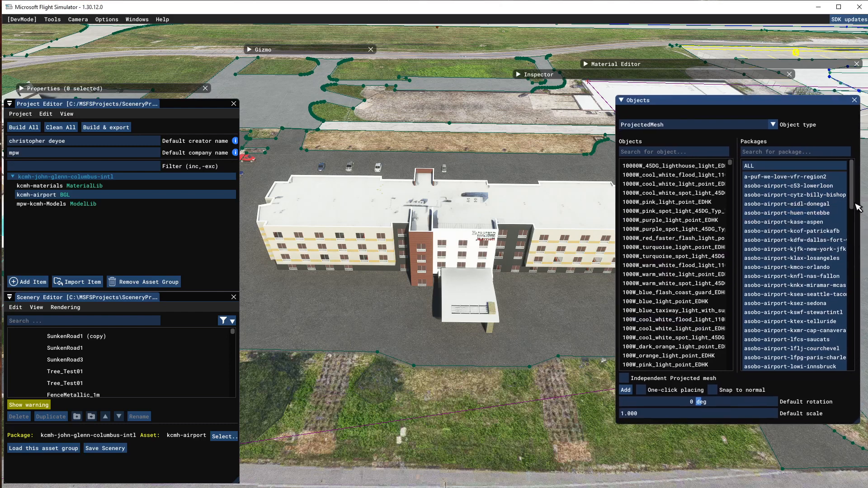
scroll(down, 3)
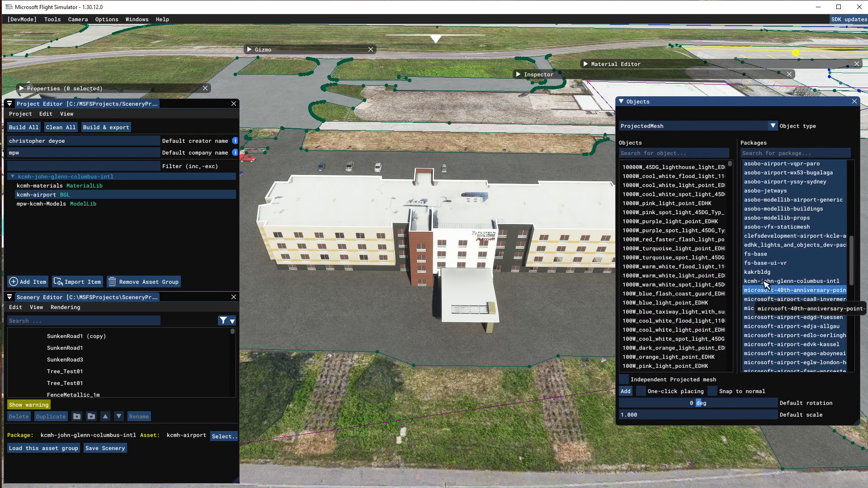
click(794, 281)
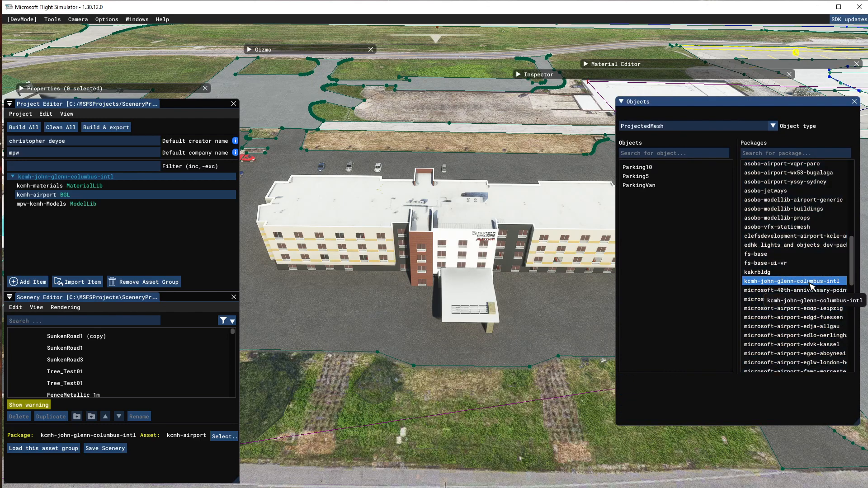
Place ParkingVan with One-click placing on the parking lot beside the entrance canopy
click(637, 167)
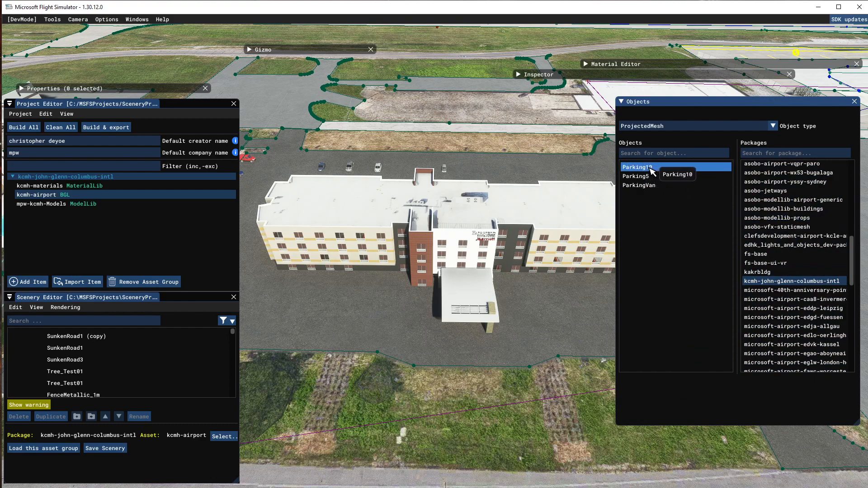
click(639, 185)
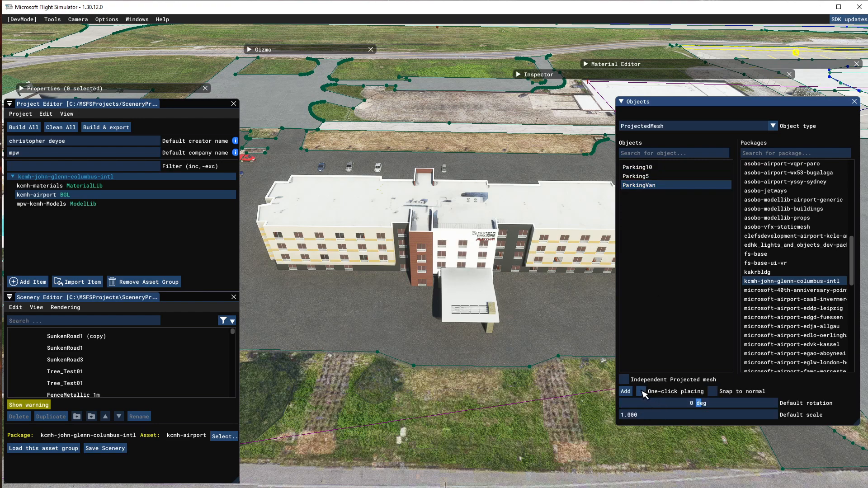
click(641, 392)
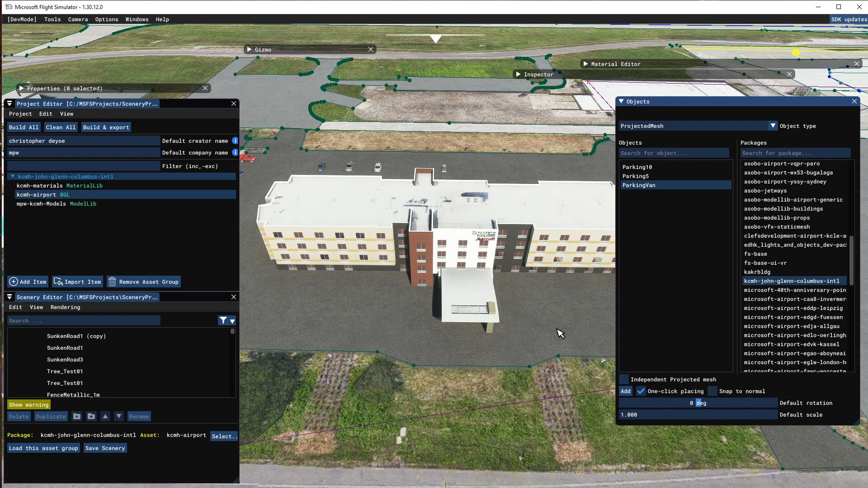
mouse_move(555, 309)
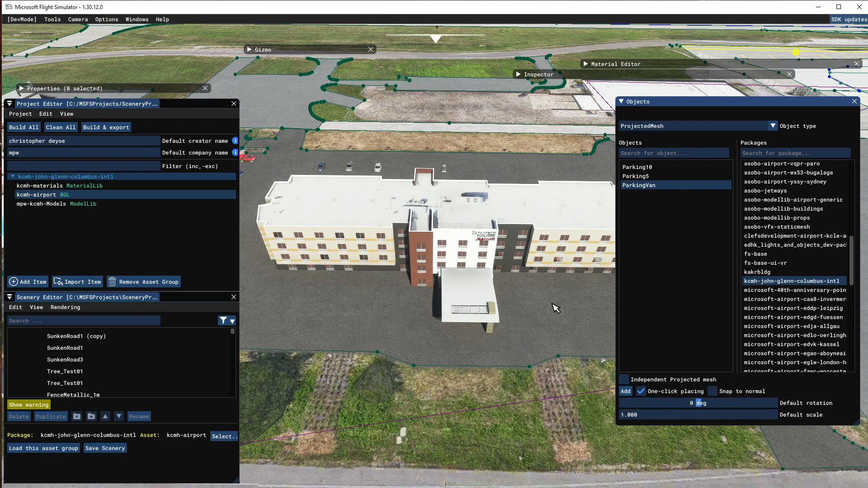
click(501, 415)
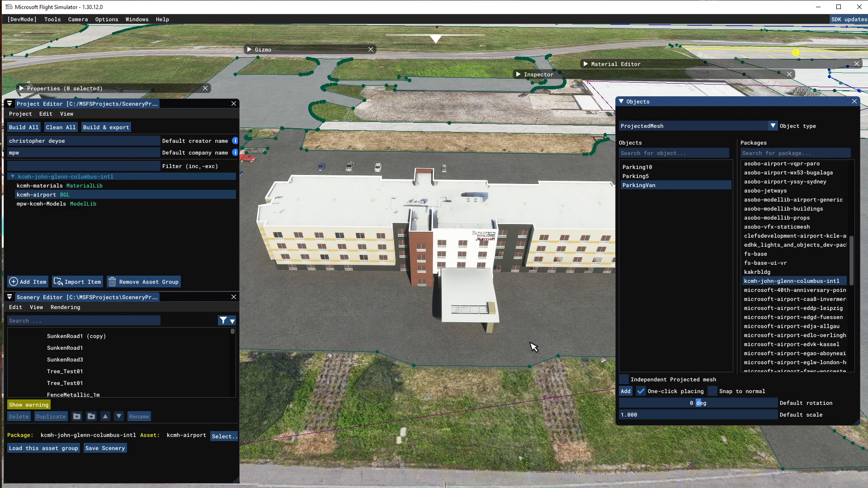
mouse_move(541, 325)
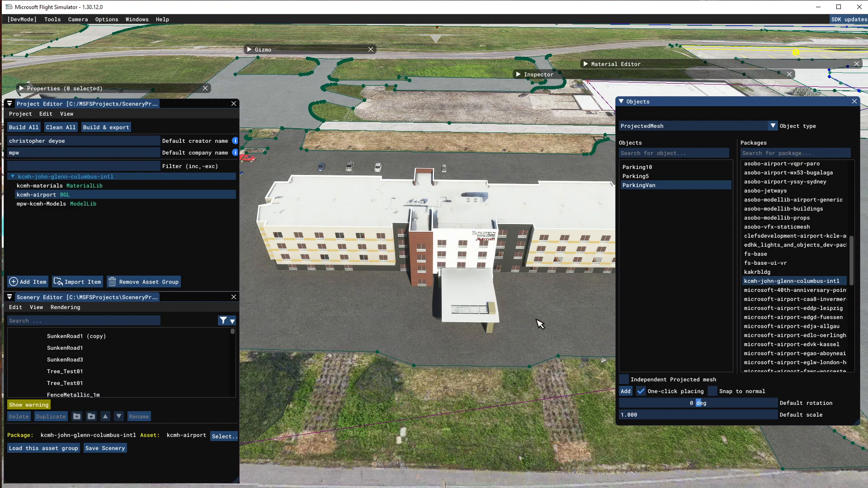
click(624, 391)
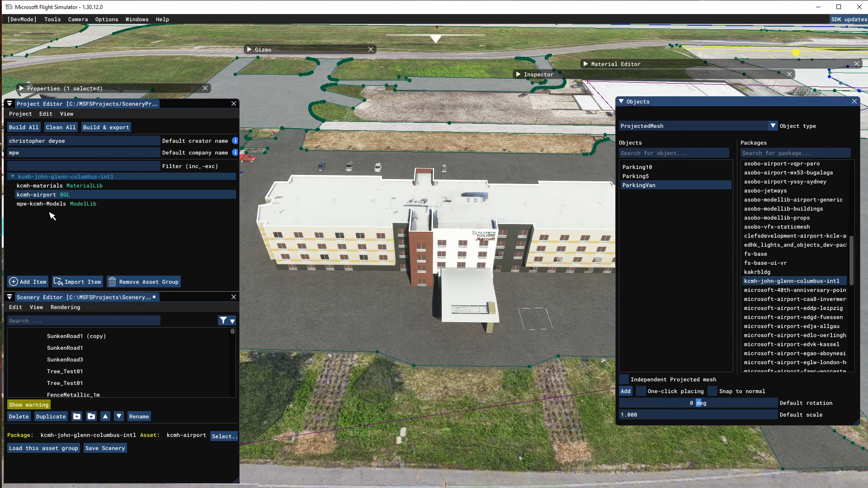
mouse_move(542, 323)
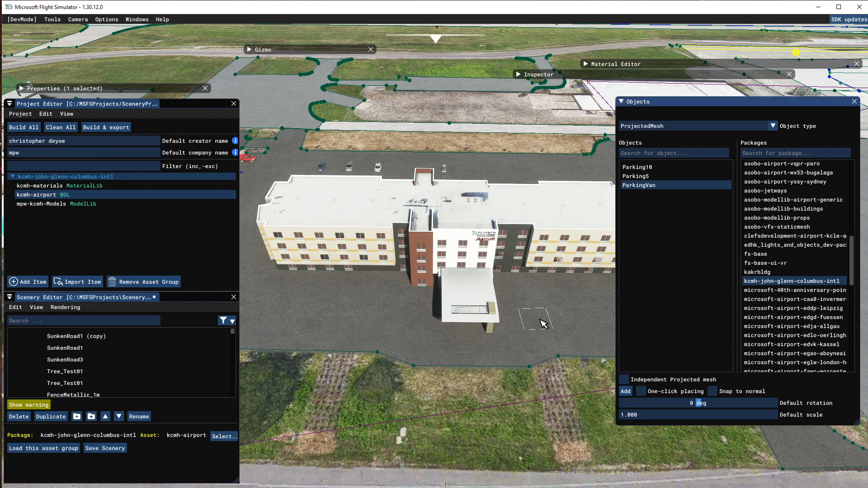
Raise the placed ParkingVan mesh's priority to 3 in its Properties window
right_click(534, 318)
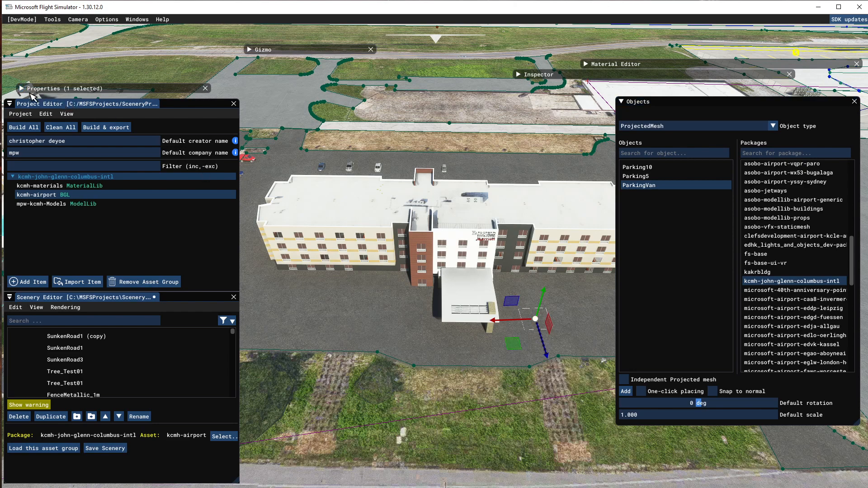
click(22, 89)
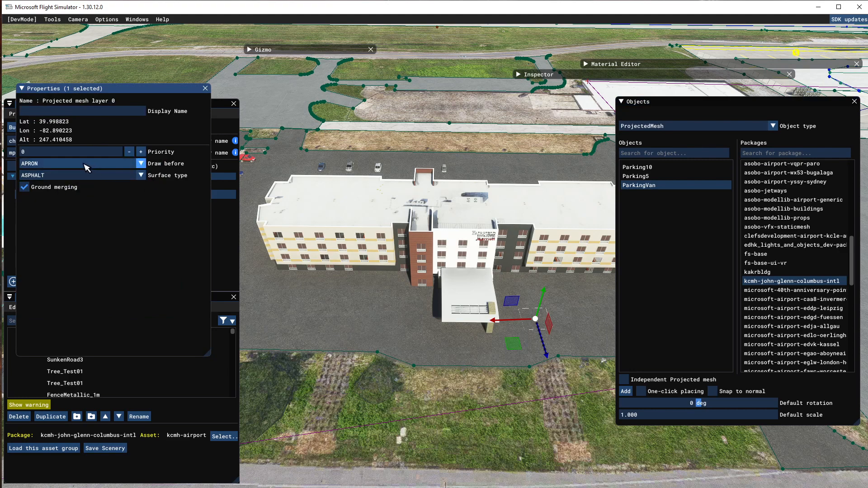
click(141, 151)
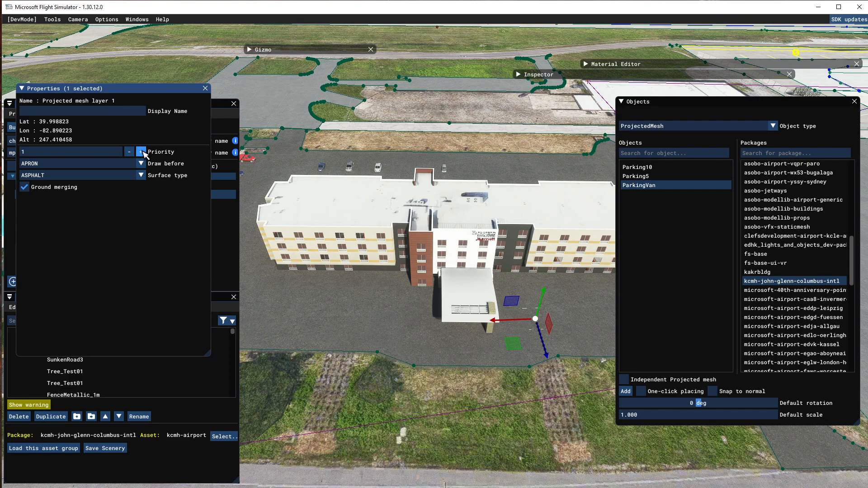
click(142, 152)
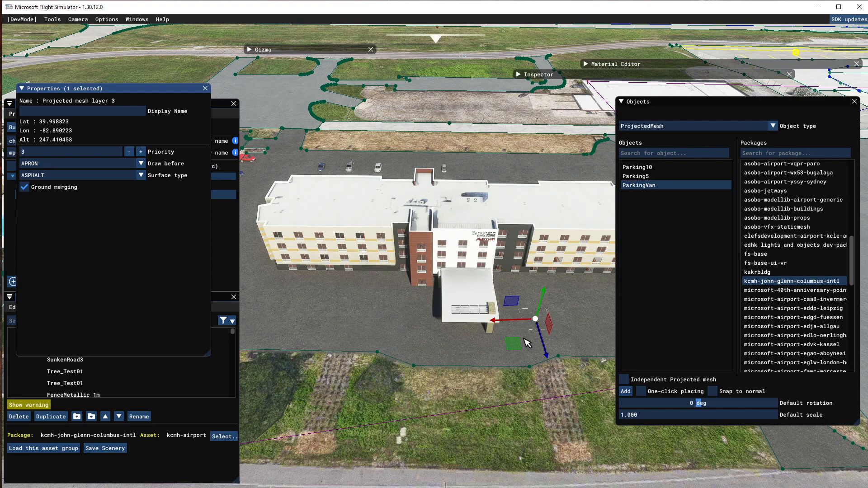
mouse_move(495, 335)
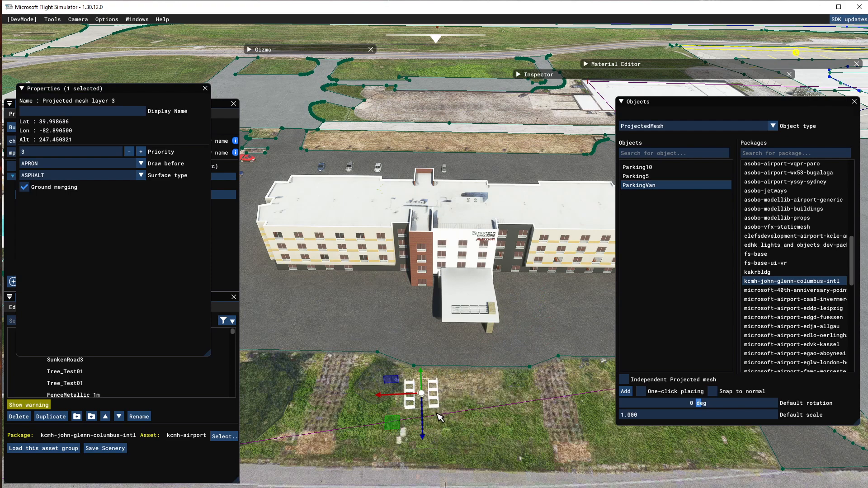
mouse_move(362, 369)
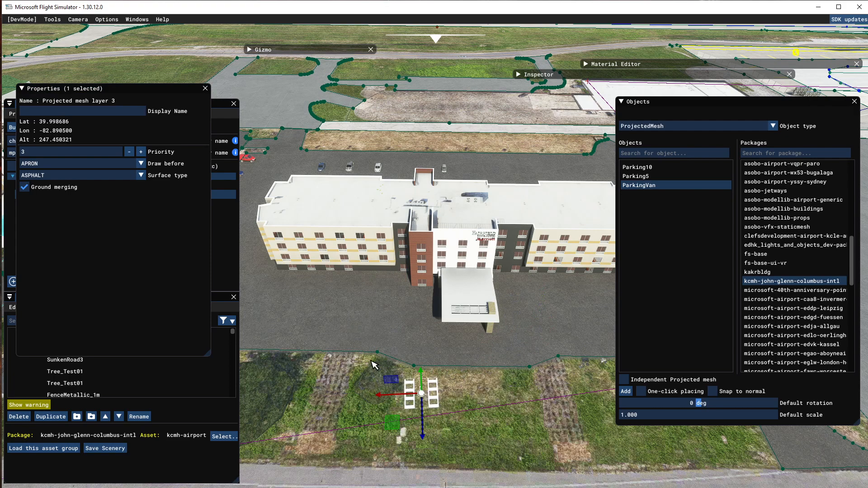
mouse_move(453, 443)
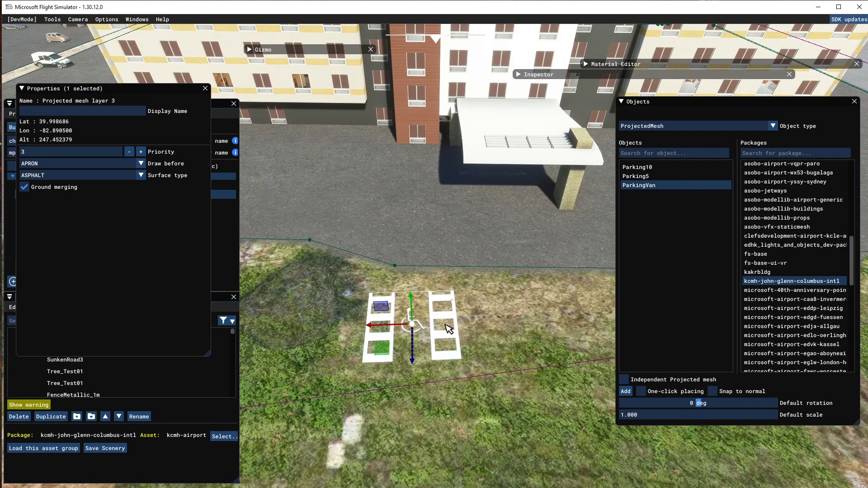
mouse_move(461, 332)
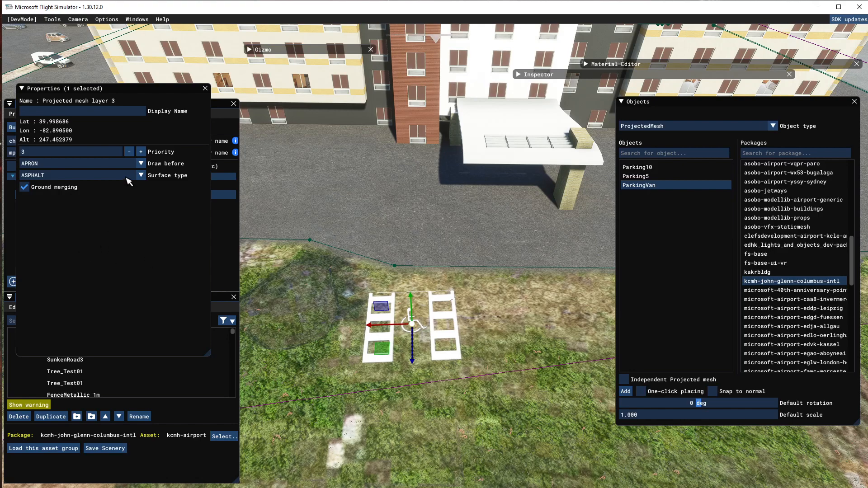
Move the ParkingVan parking markings onto the grassy area beside the lot
click(141, 163)
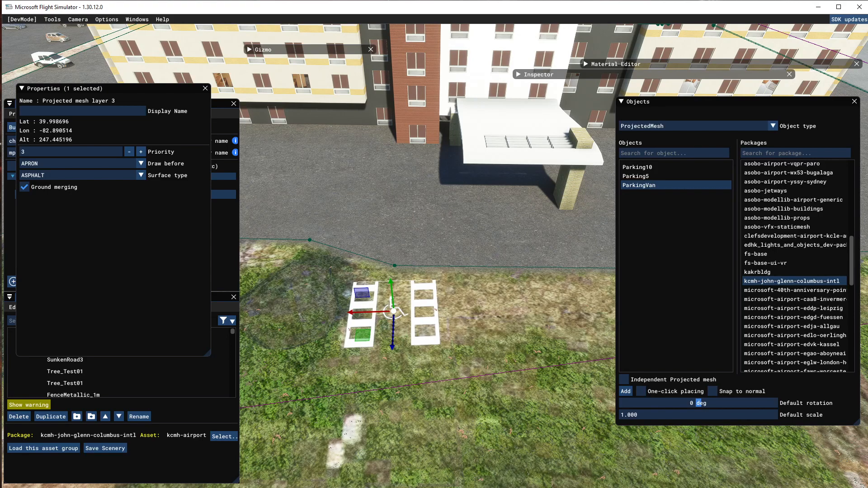
mouse_move(545, 214)
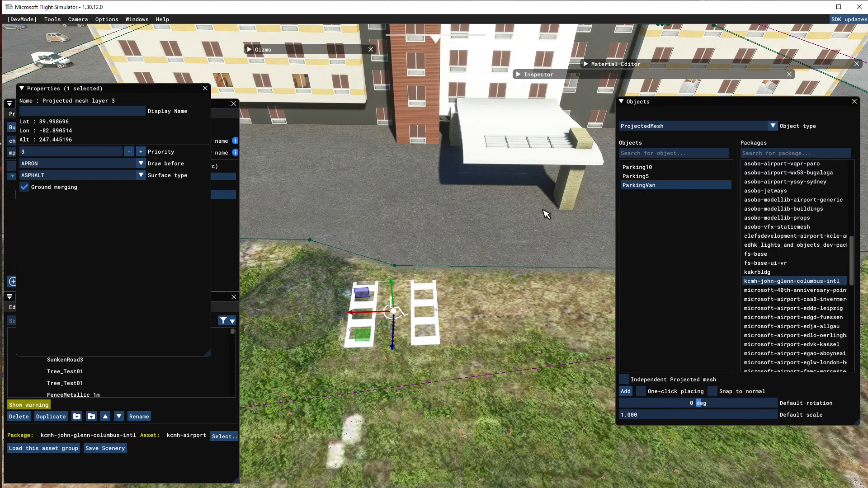
mouse_move(287, 201)
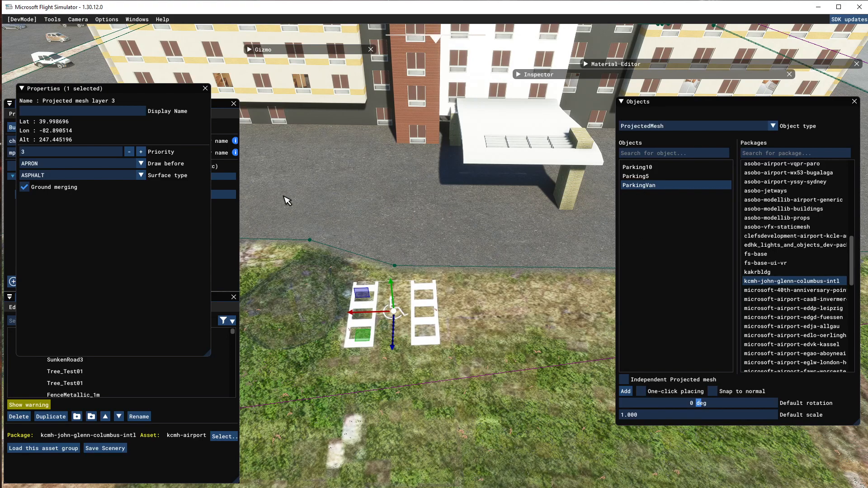